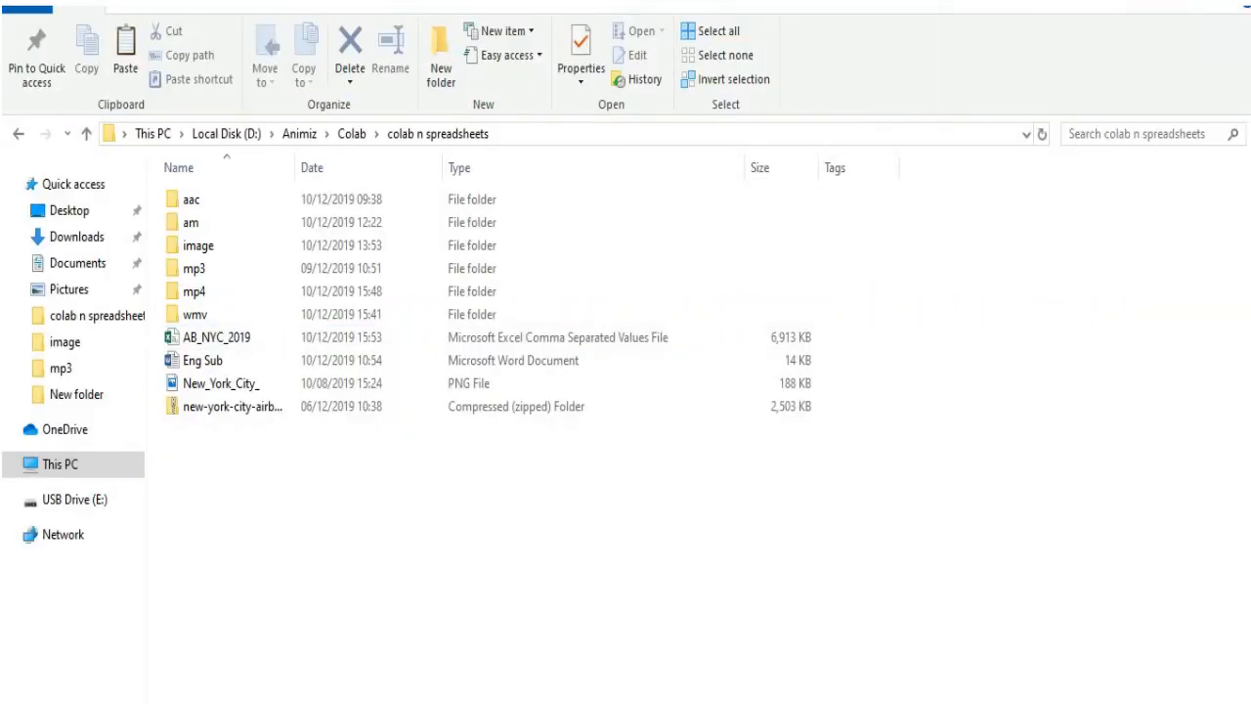
Step: Select AB_NYC_2019.csv in the colab n spreadsheets folder for upload
left_click(217, 338)
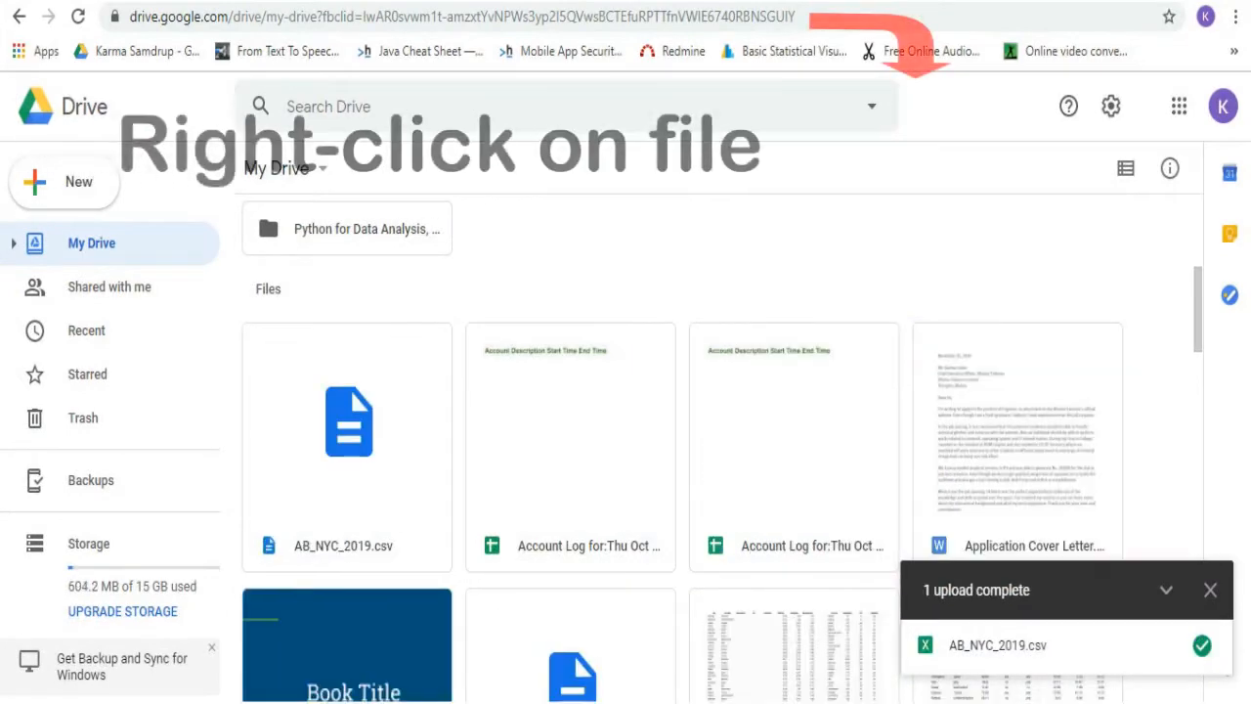
Step: Right-click AB_NYC_2019.csv in My Drive to open it with Google Sheets
right_click(347, 420)
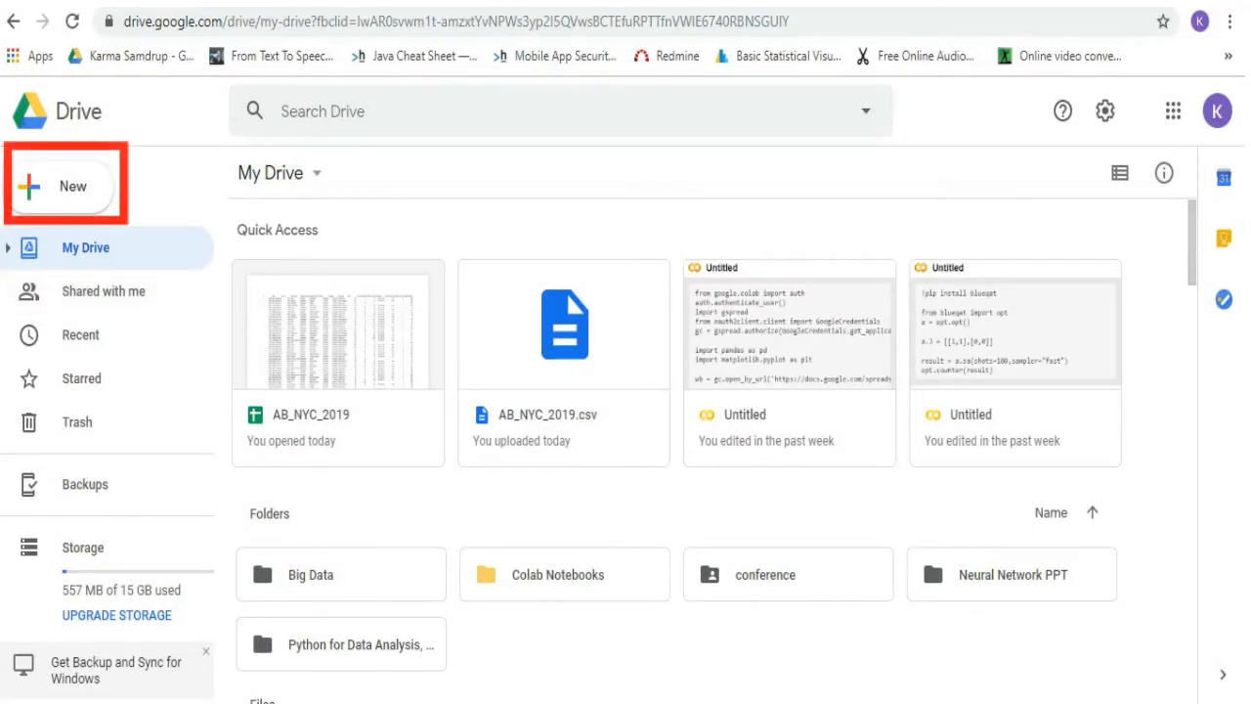
Step: Create the Untitled13.ipynb Colab notebook from Drive's New > More menu
left_click(63, 185)
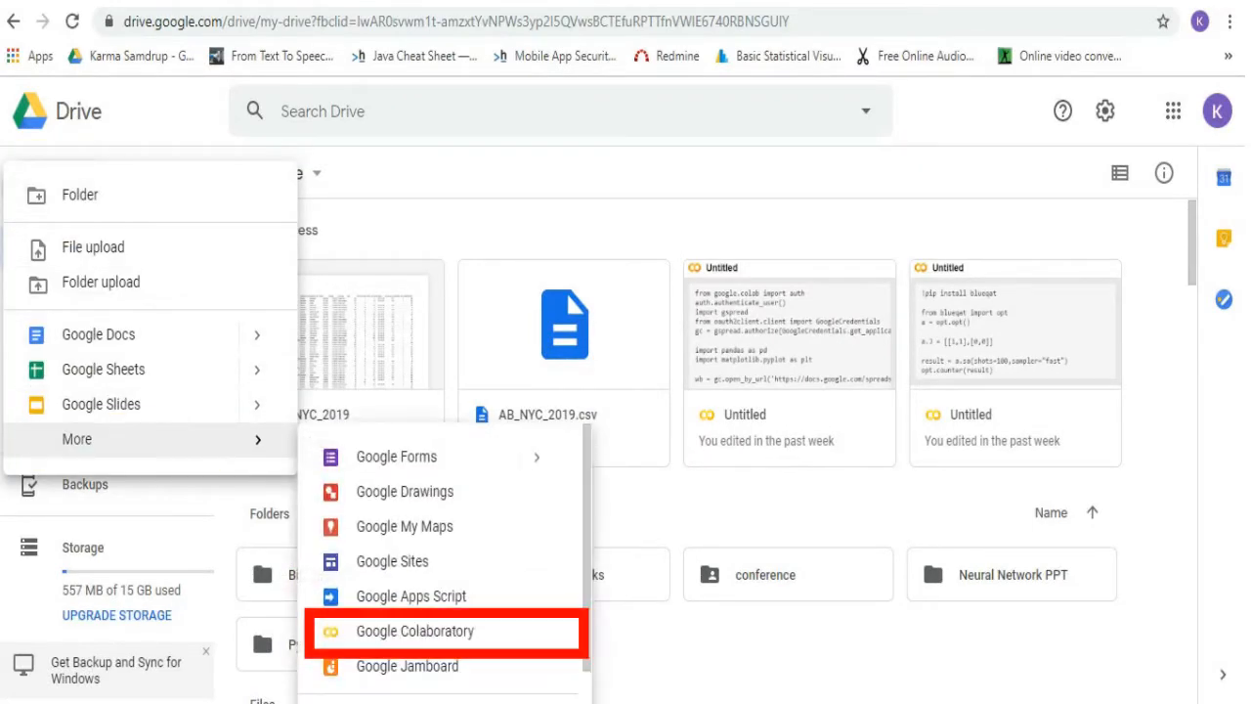
left_click(415, 631)
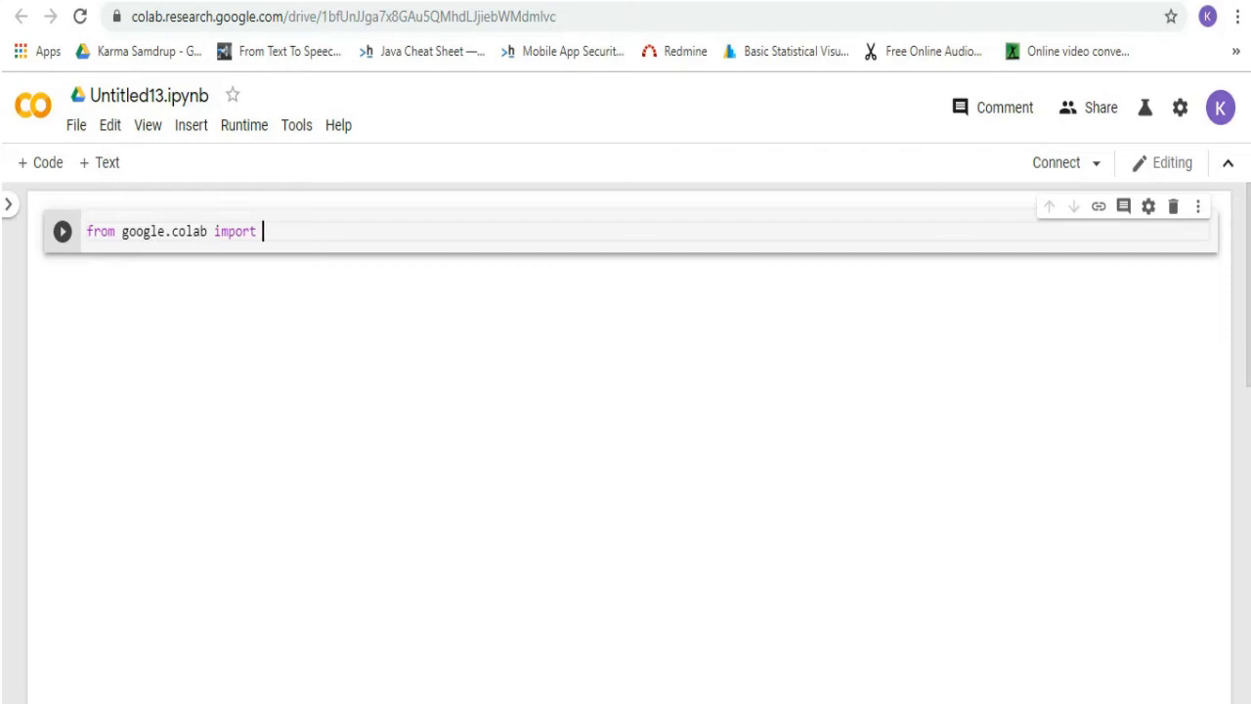
Step: Run a cell importing auth, gspread and GoogleCredentials and authorizing the gc client
type("auth")
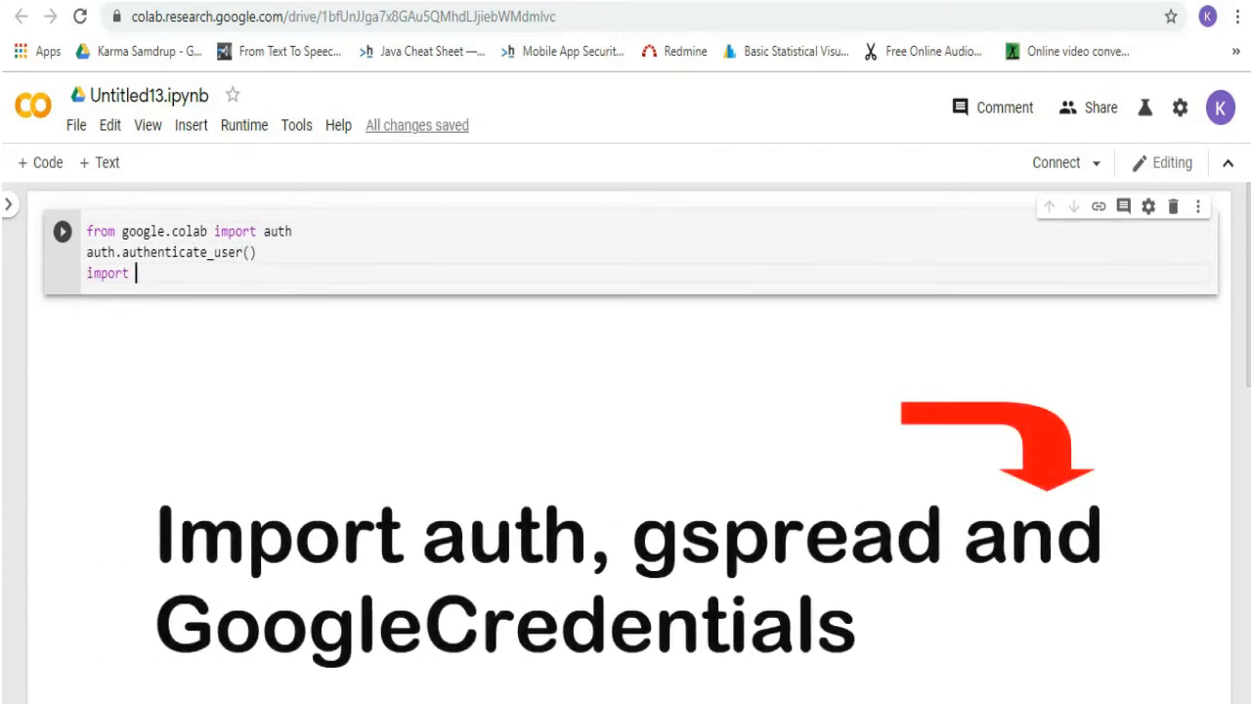
type("gspread")
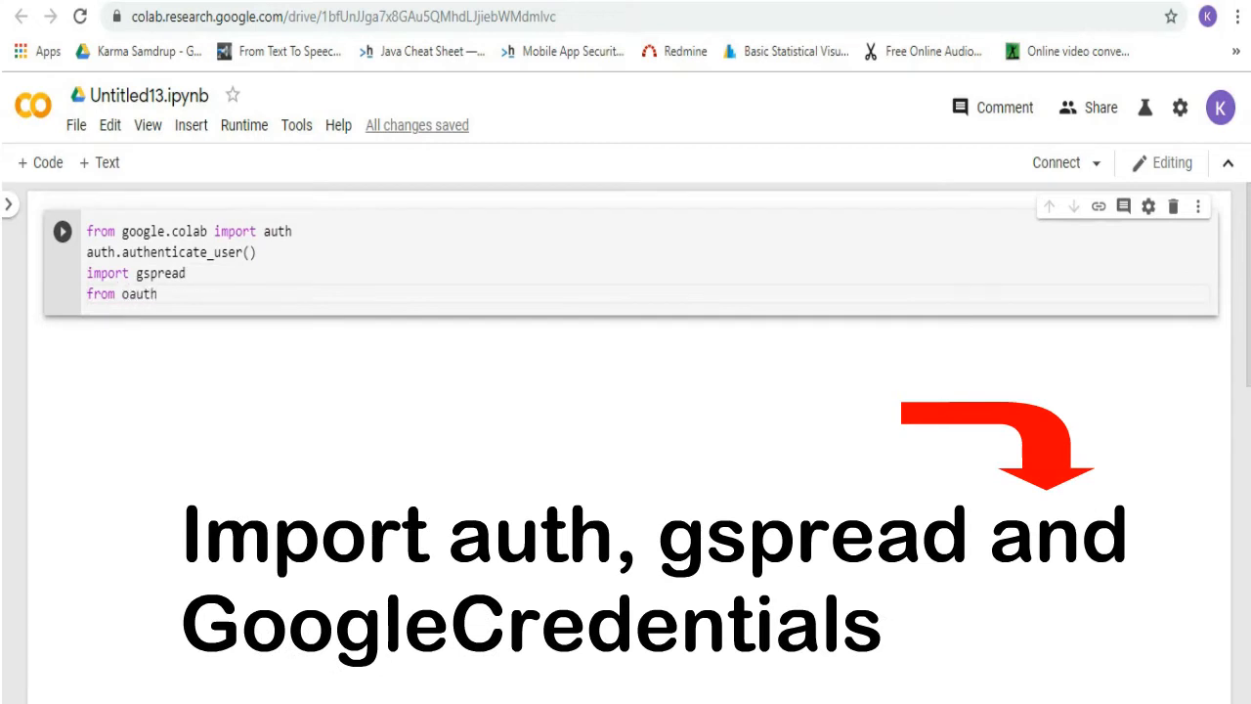
type("2client.client import")
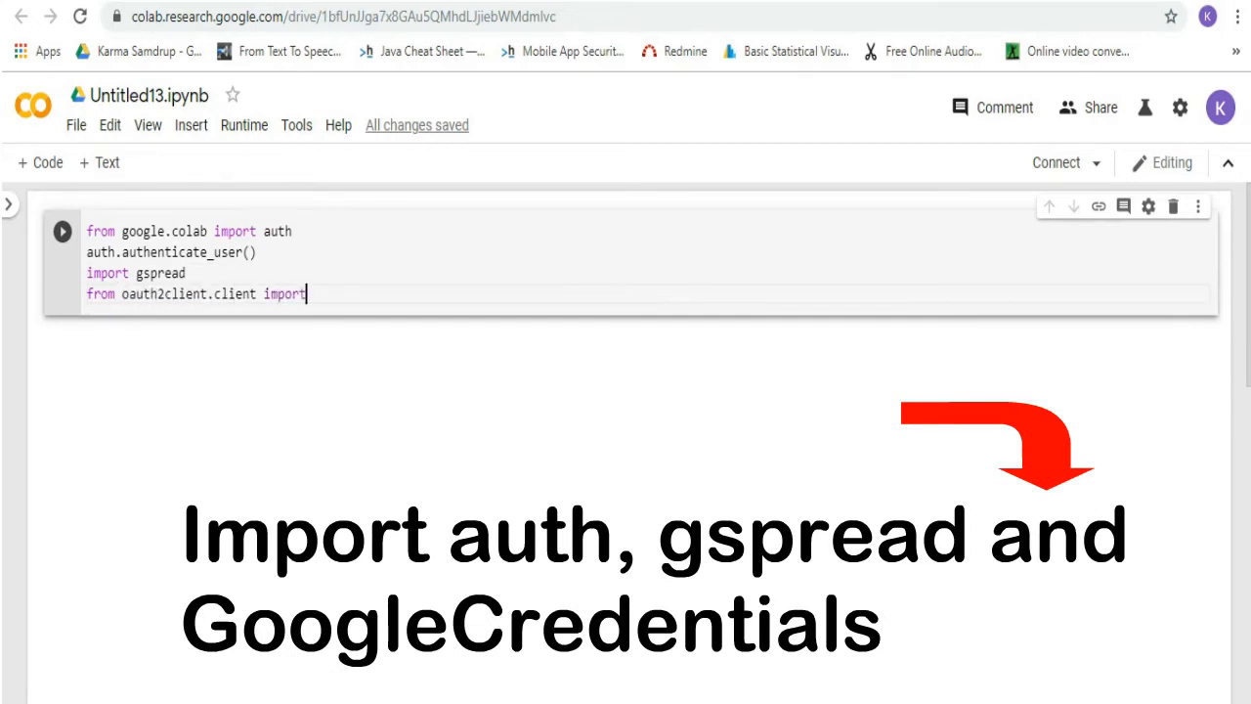
type("GoogleCredentials")
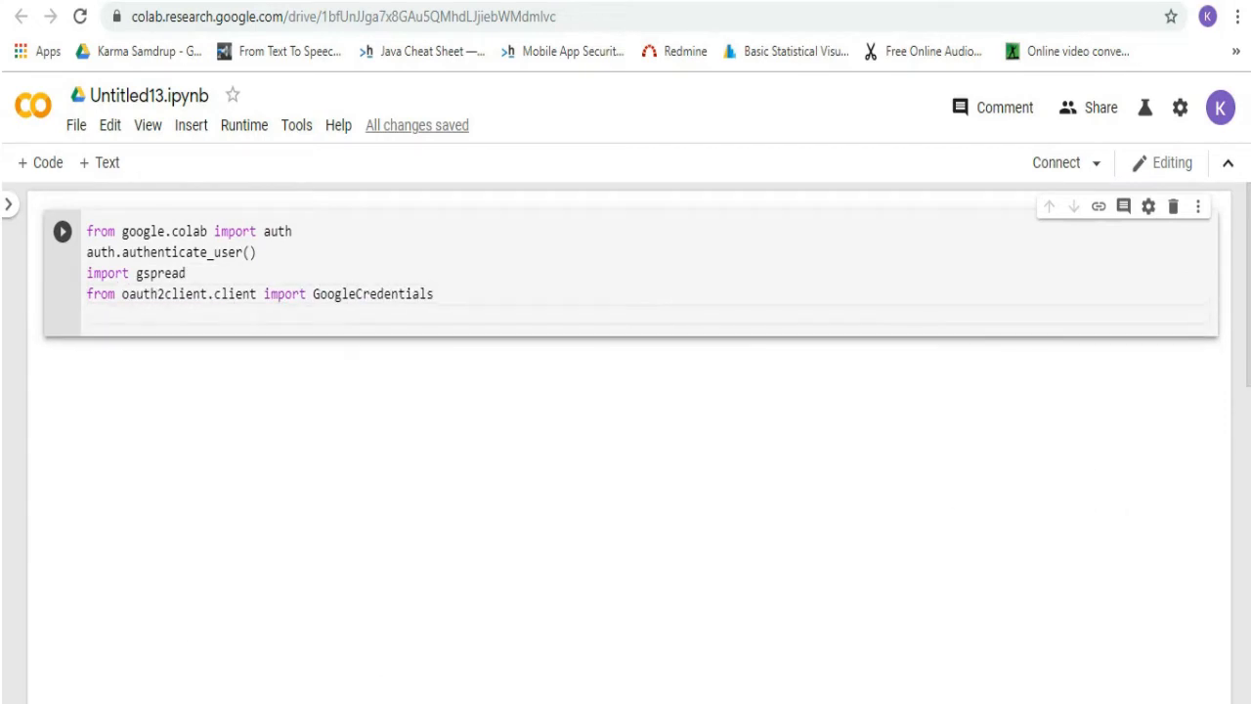
type("gc = gspread.authorize(GoogleCredentials.get_application_default(")
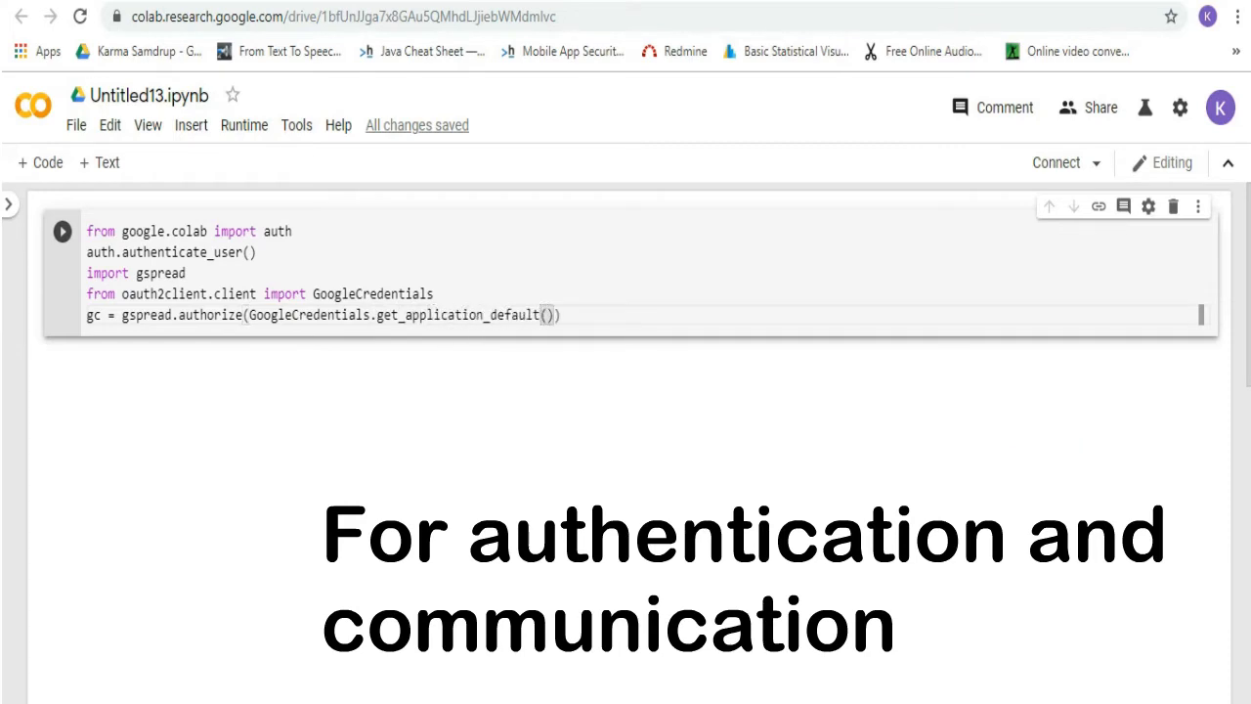
left_click(62, 231)
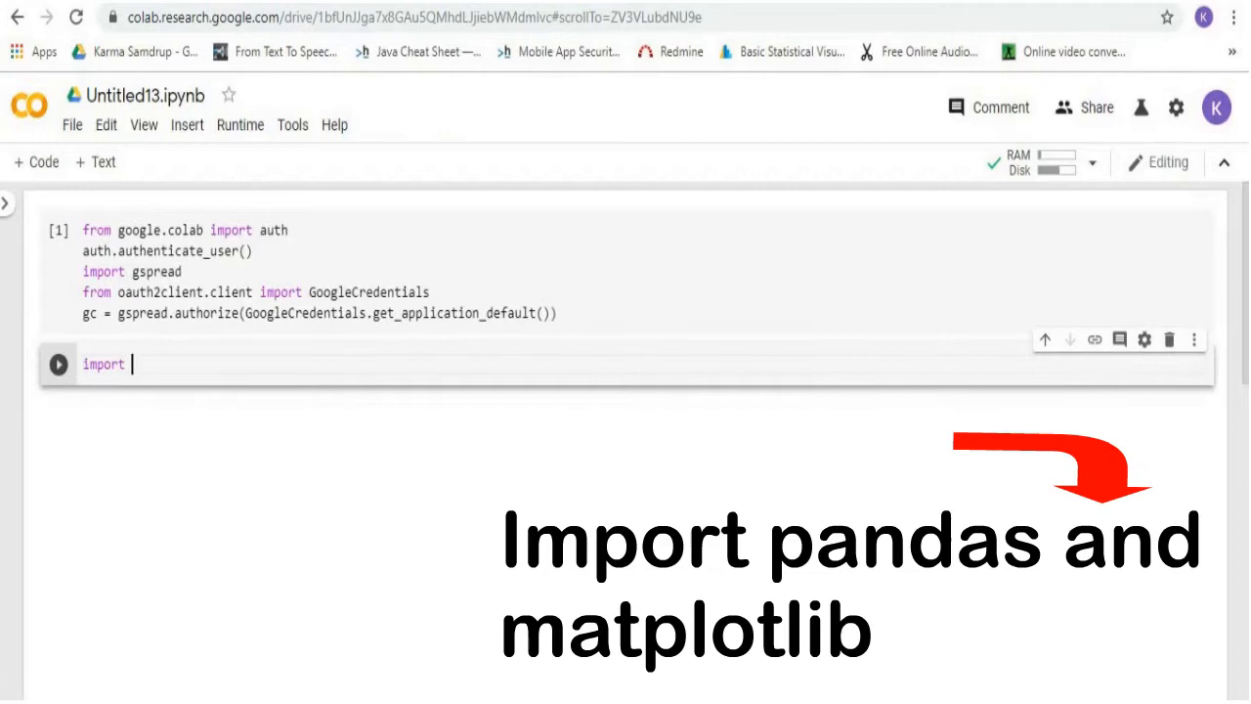
Step: Run the pandas as pd and matplotlib.pyplot as plt imports, then begin the open_by_url cell
type("pandas as pd")
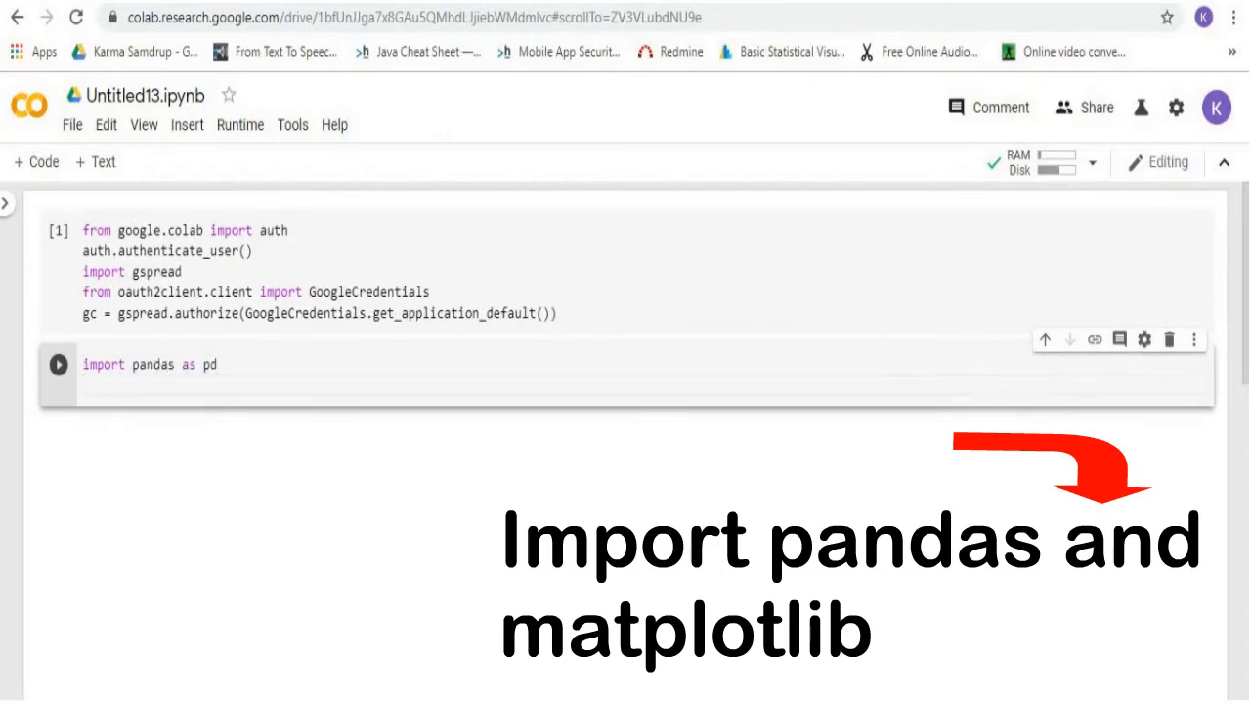
type("import matplotlib.pyplot as plt")
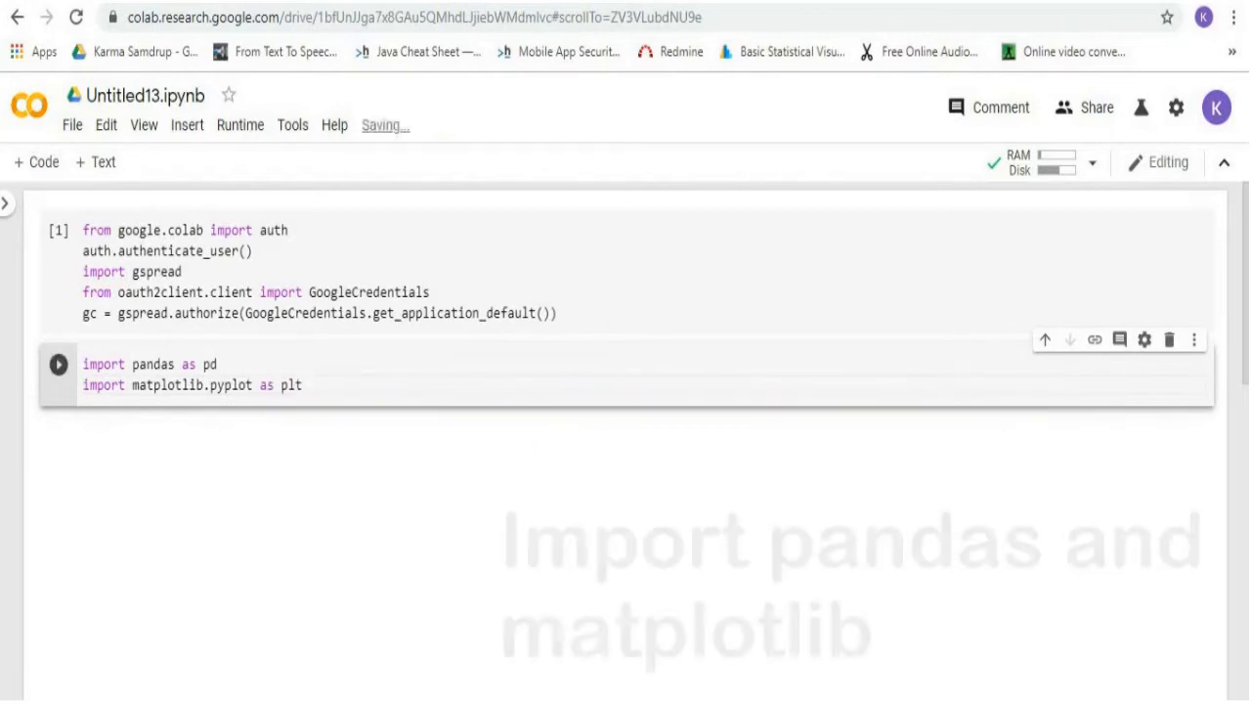
left_click(59, 363)
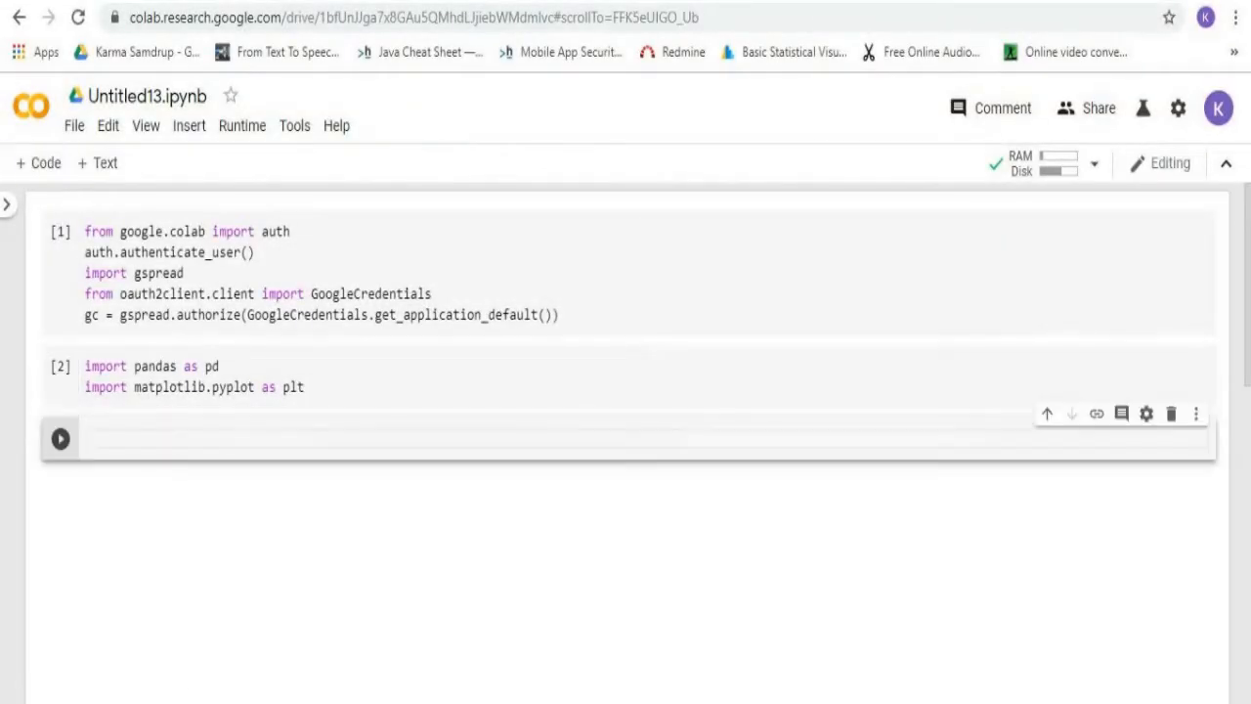
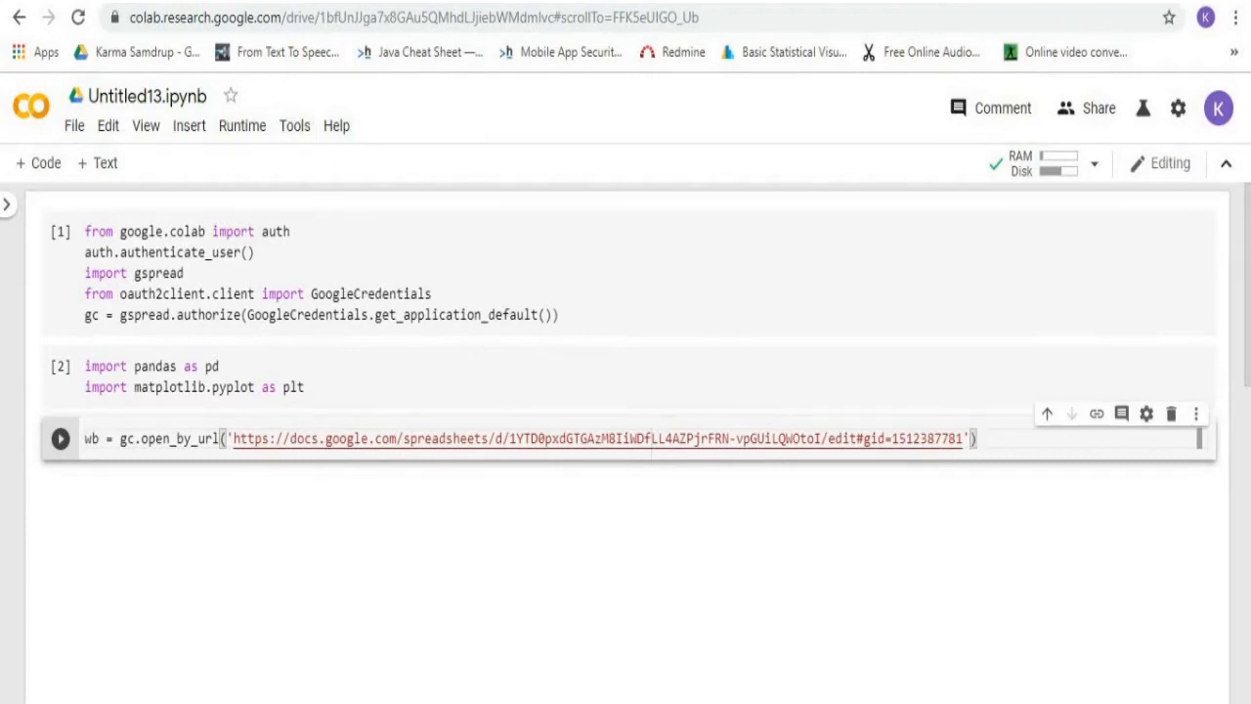
Step: Open the sheet by URL and load worksheet('AB_NYC_2019') values with get_all_values()
key("Shift+Enter")
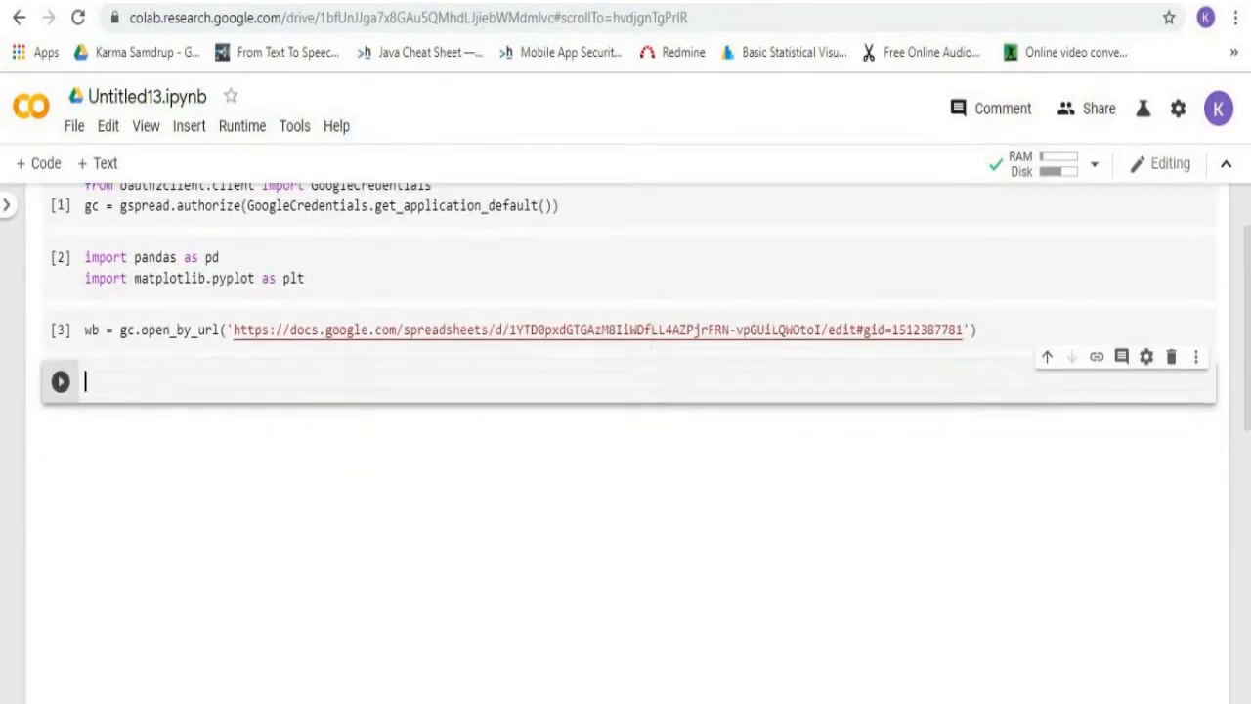
type("sheet = wb.")
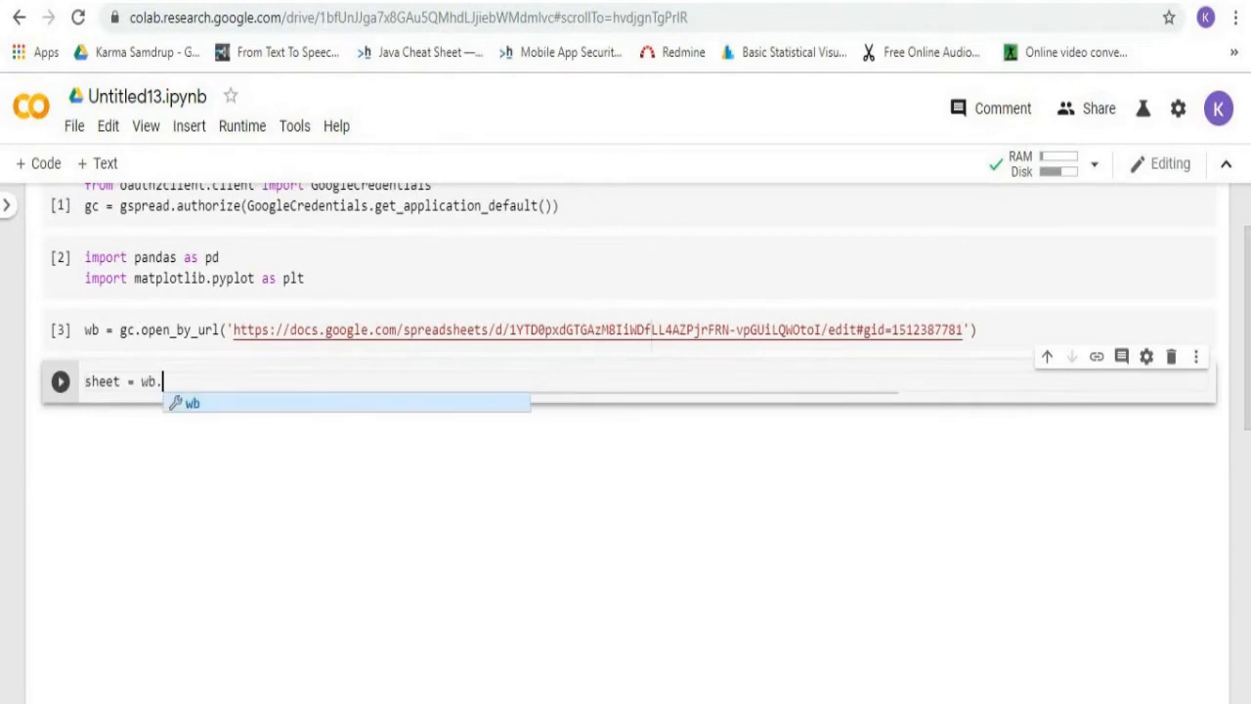
type("worksheet()")
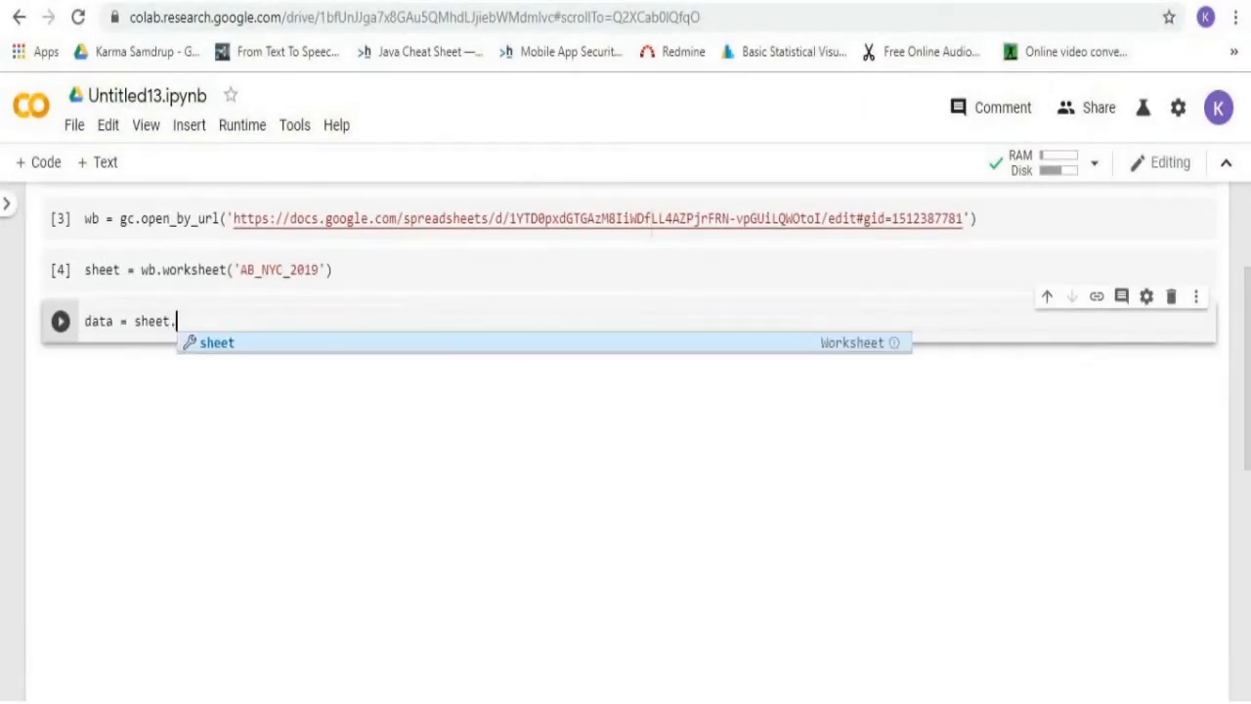
type("get_all_values()")
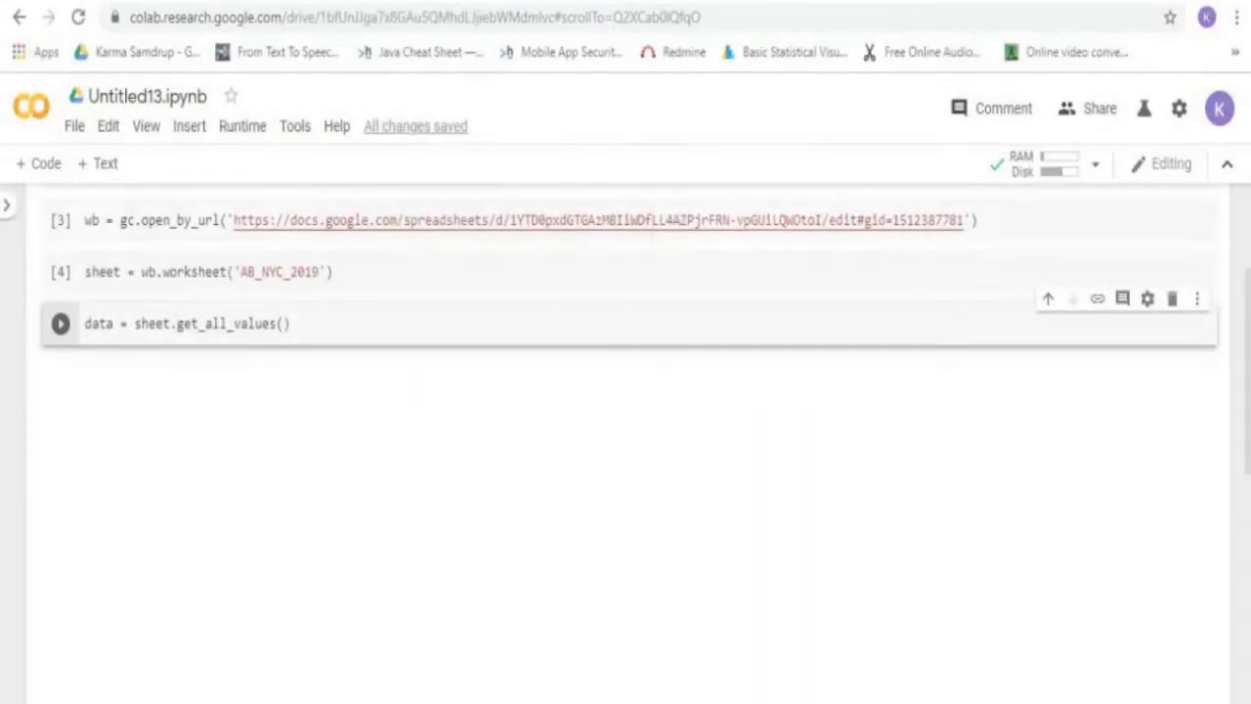
left_click(61, 323)
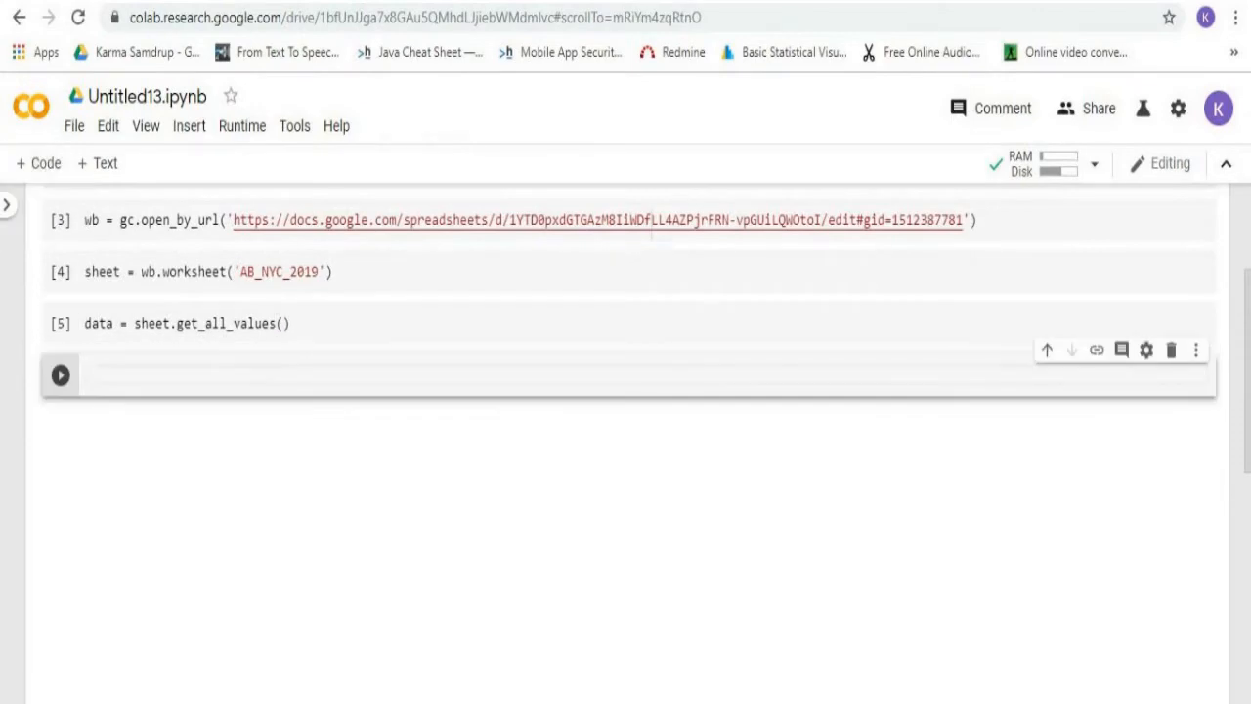
Step: Build df with pd.DataFrame, using the first row as headers, and show df.head()
type("df =")
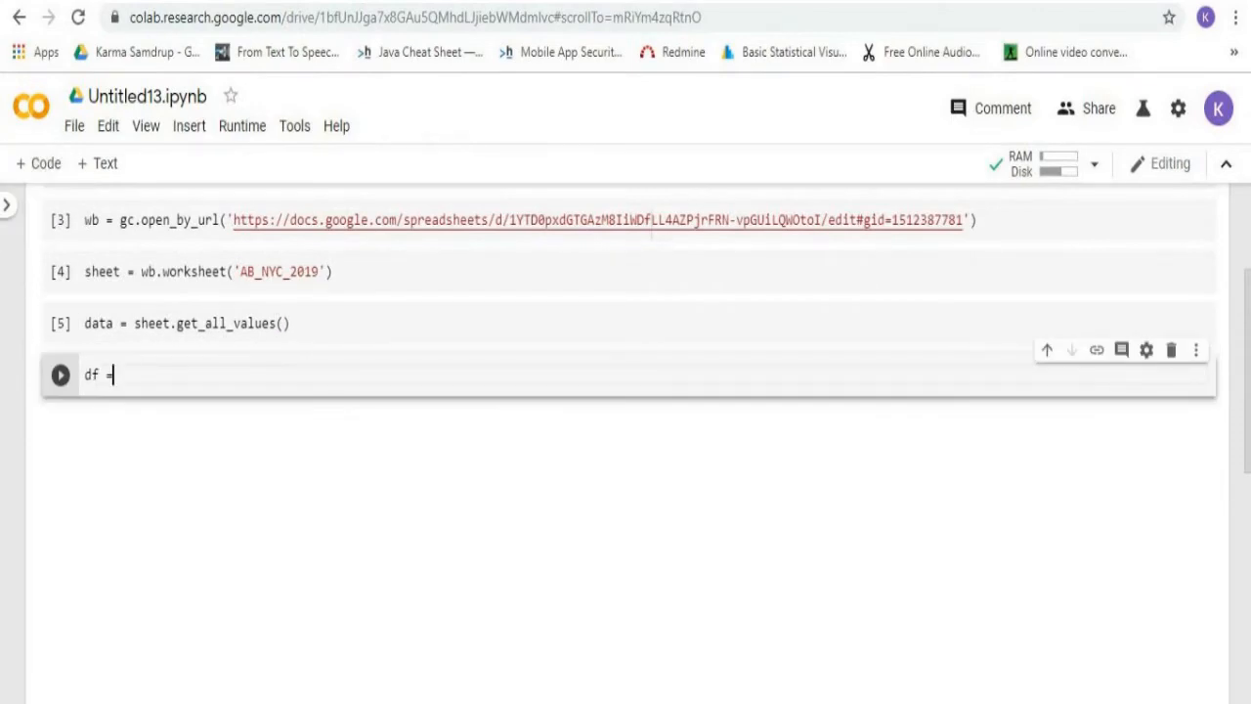
type("pd.Data")
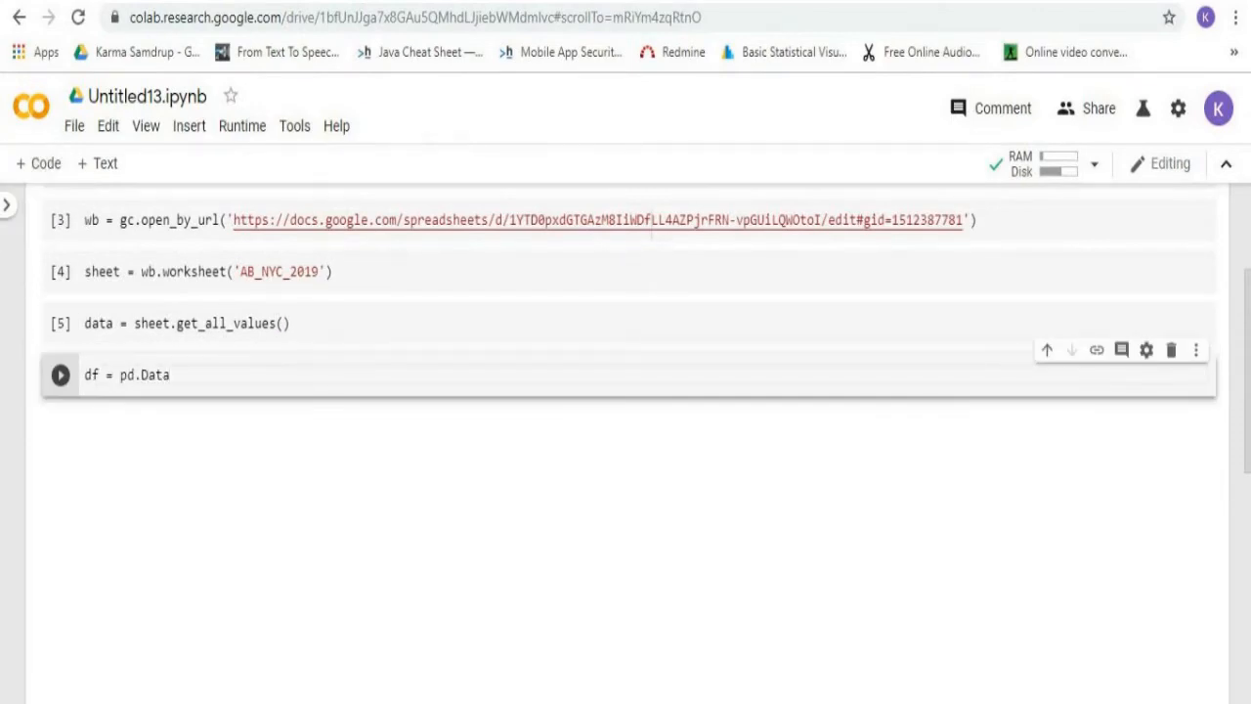
type("Frame()")
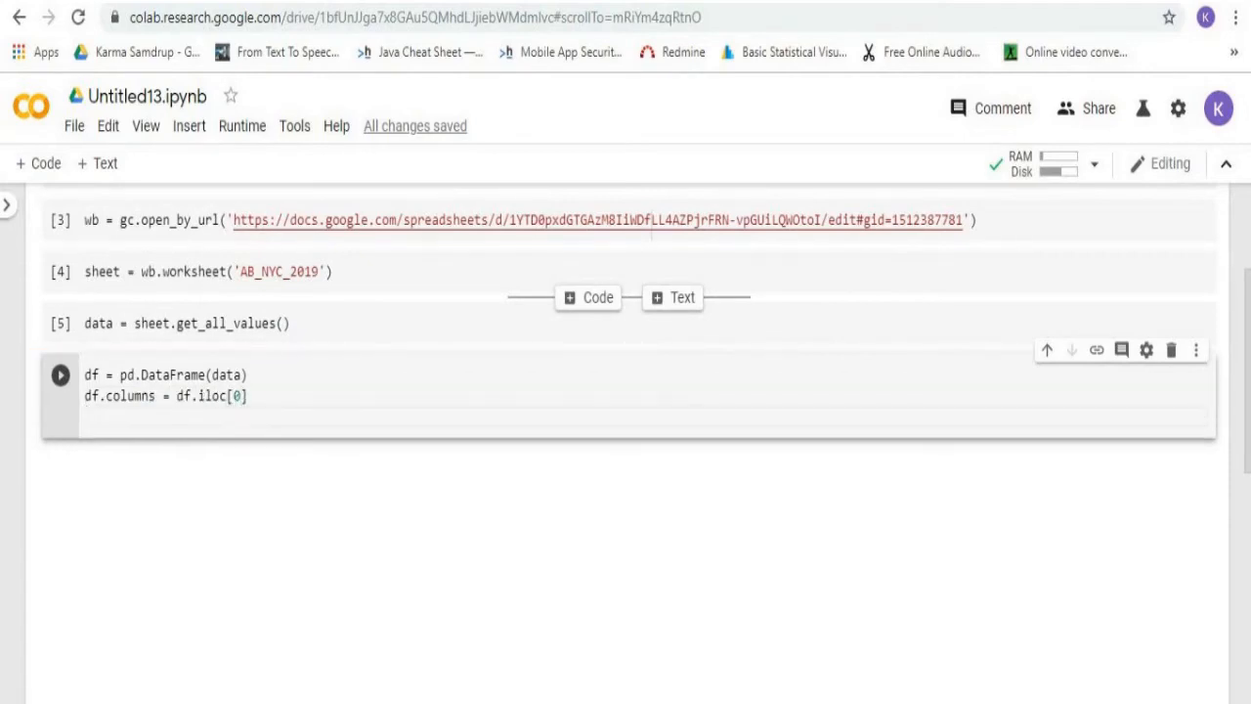
type("df = df")
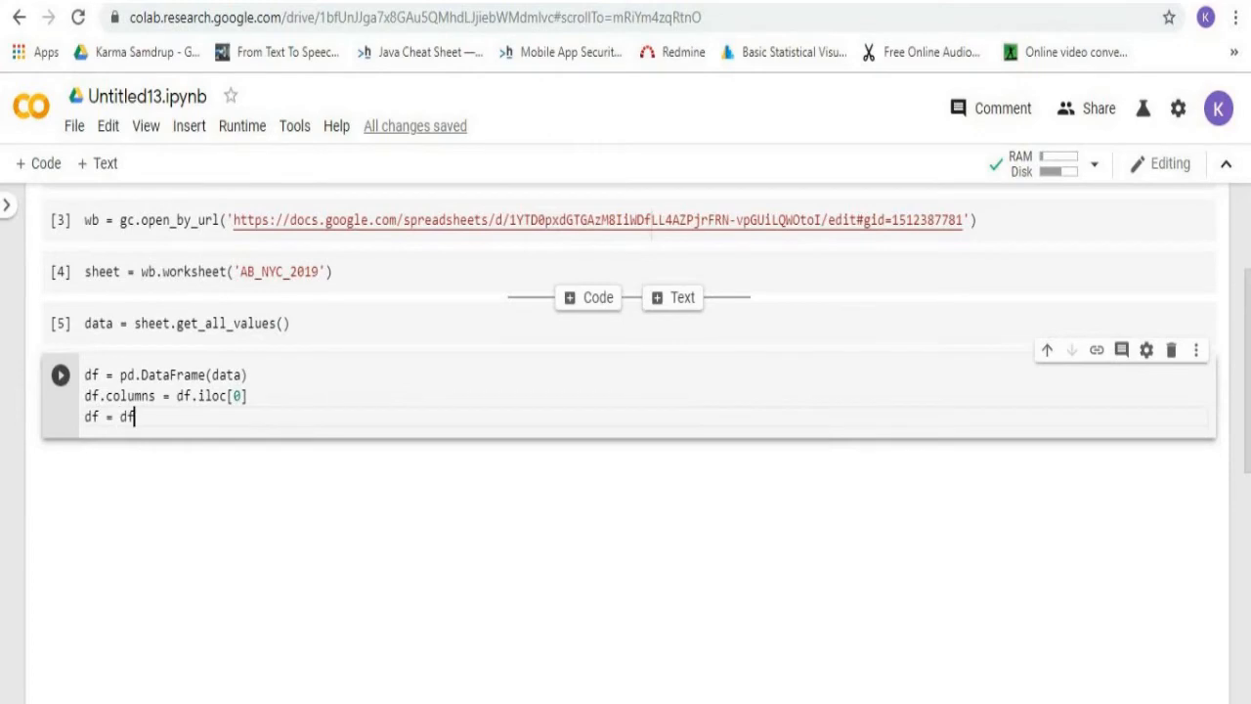
type(".iloc[1:]")
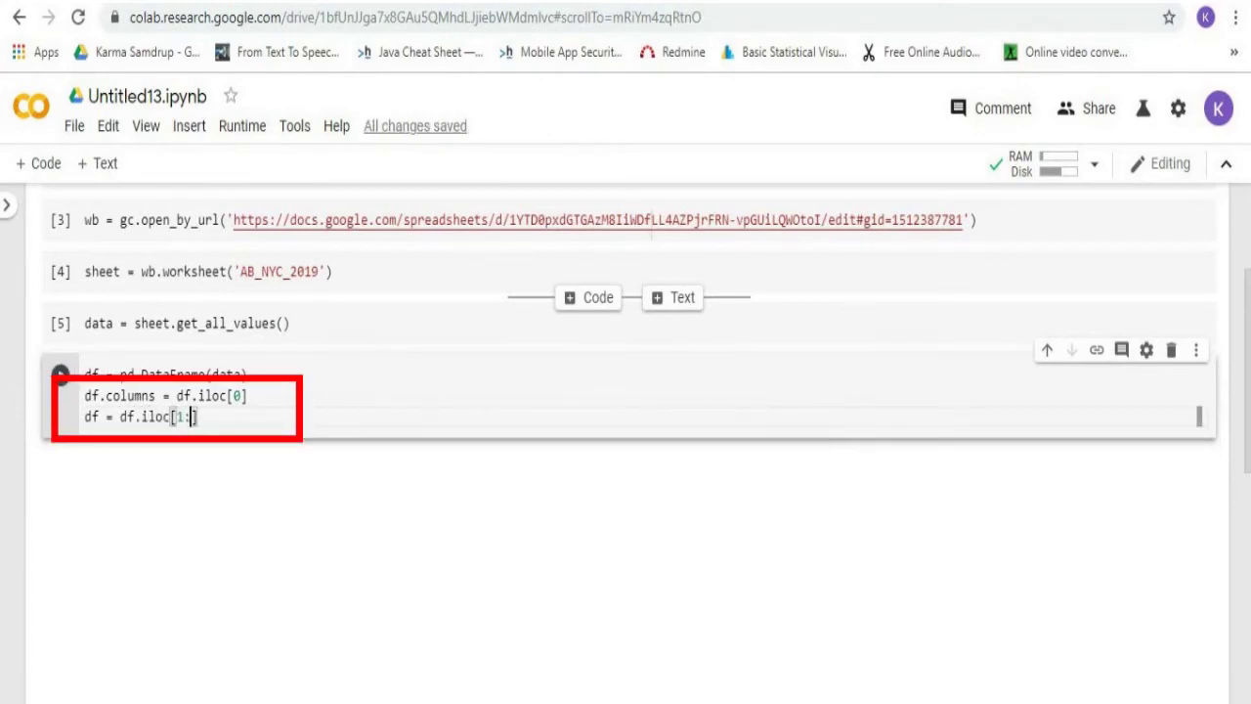
key("Shift+Enter")
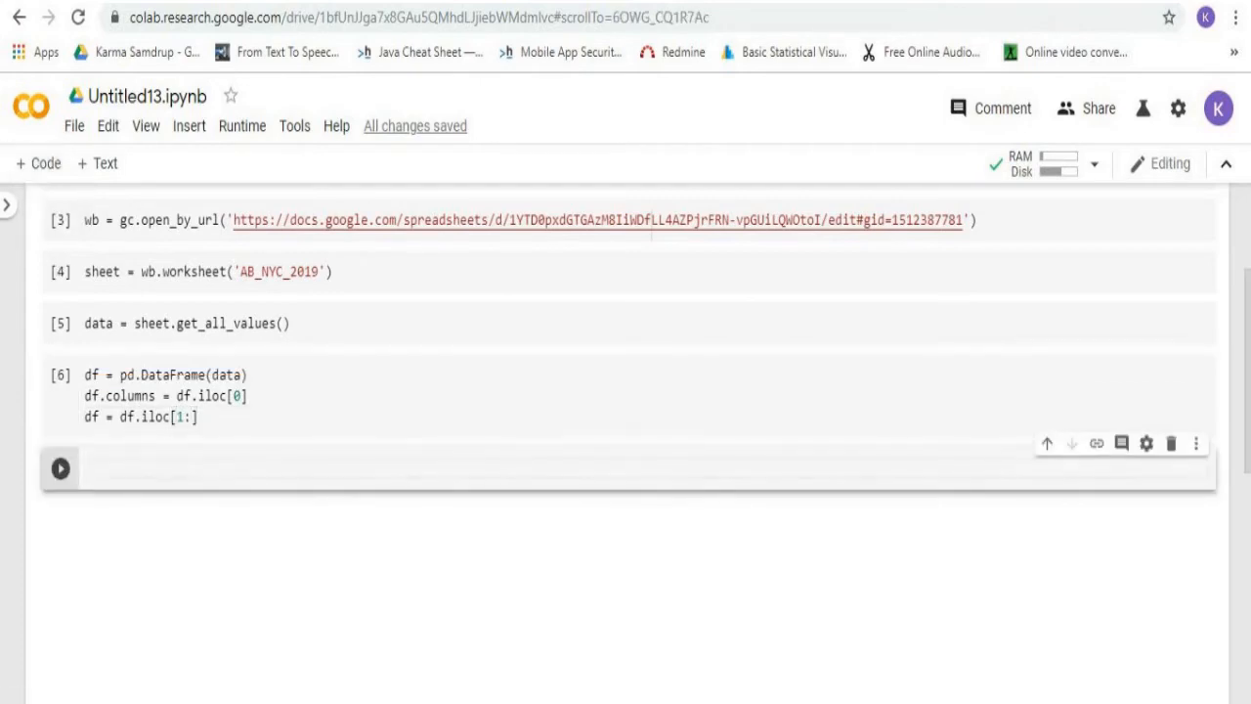
type("df.head(")
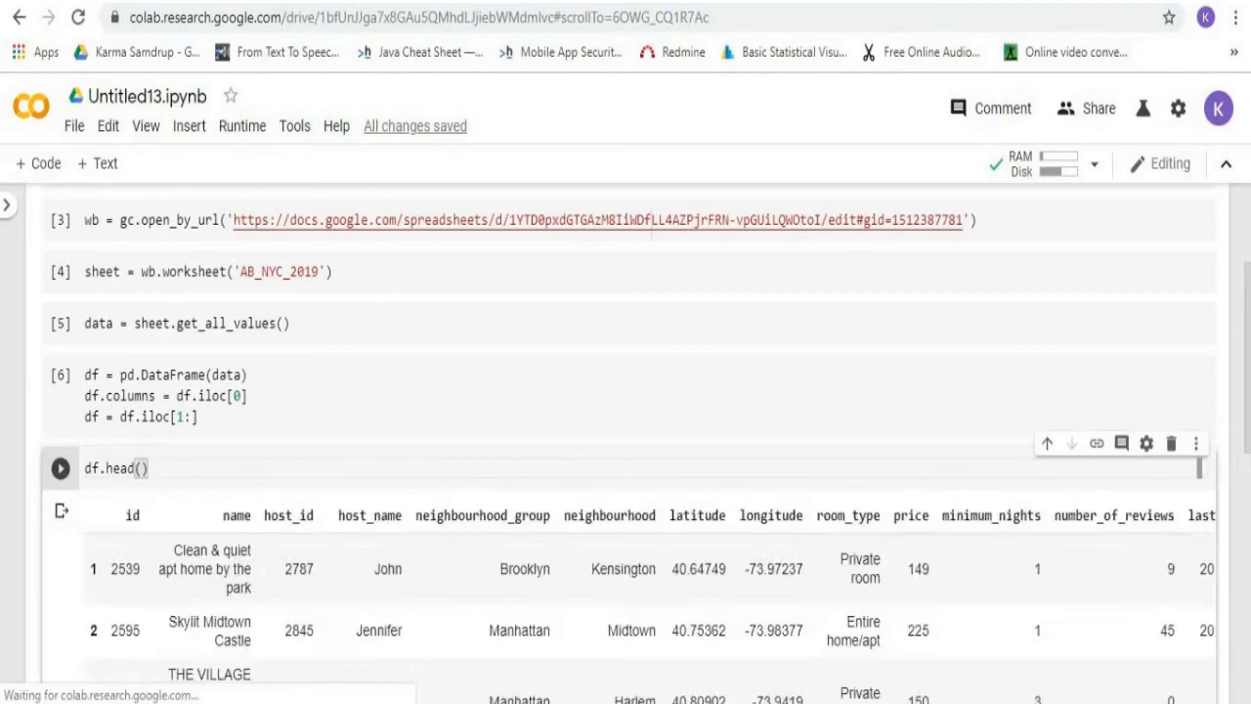
Step: Check type(df.iloc[0][6]) in a new cell, which returns str
scroll("down", 3)
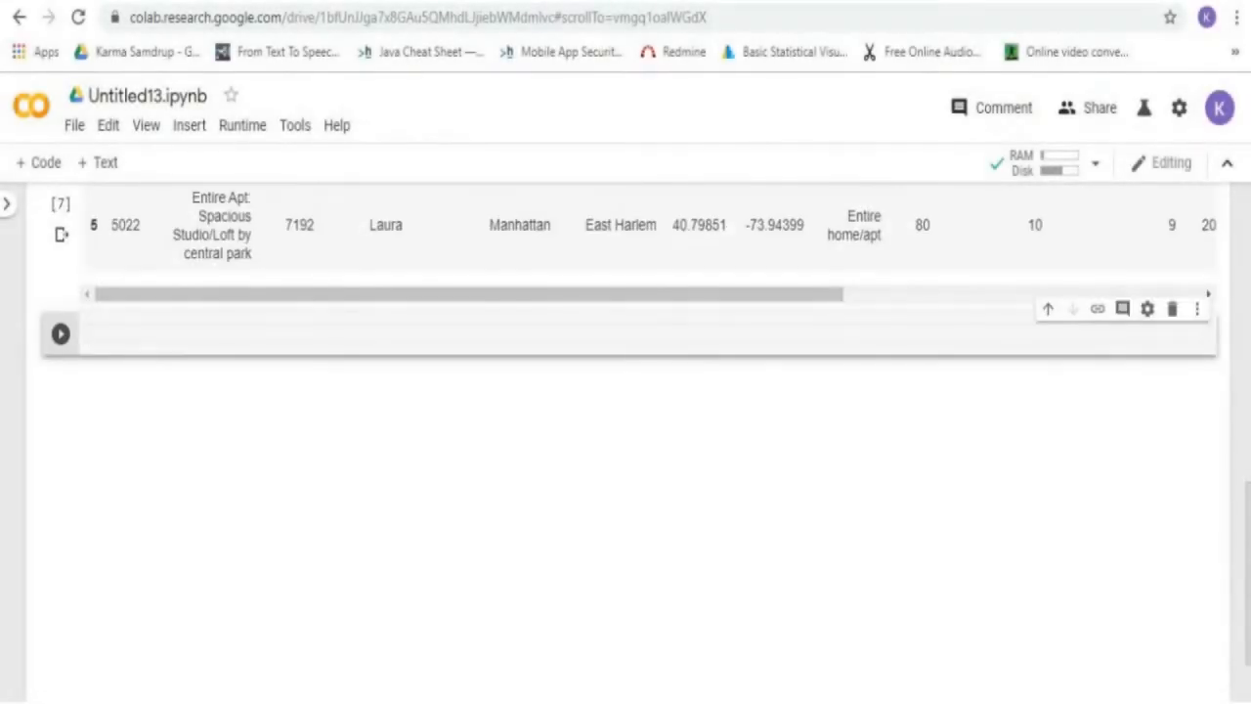
type("type(df.iol)")
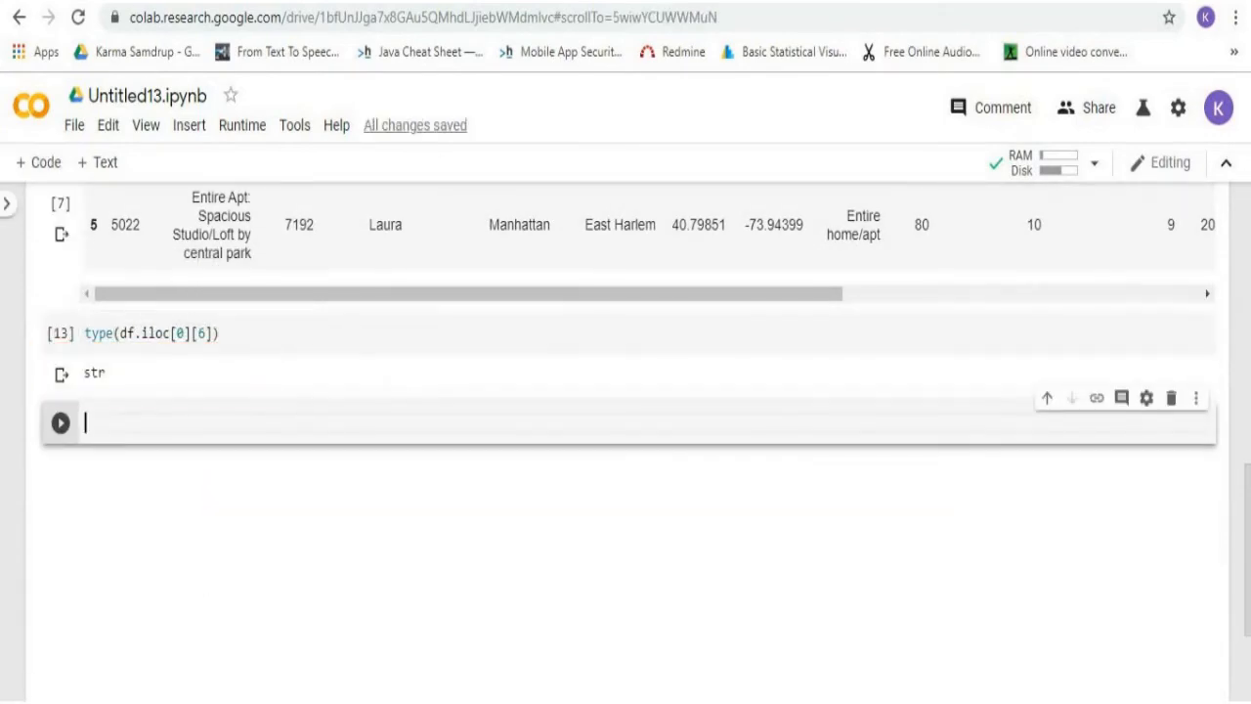
Step: Replace blank reviews_per_month values with '0' and type the new_df_schema dictionary
type("df['reviews_per_mon']")
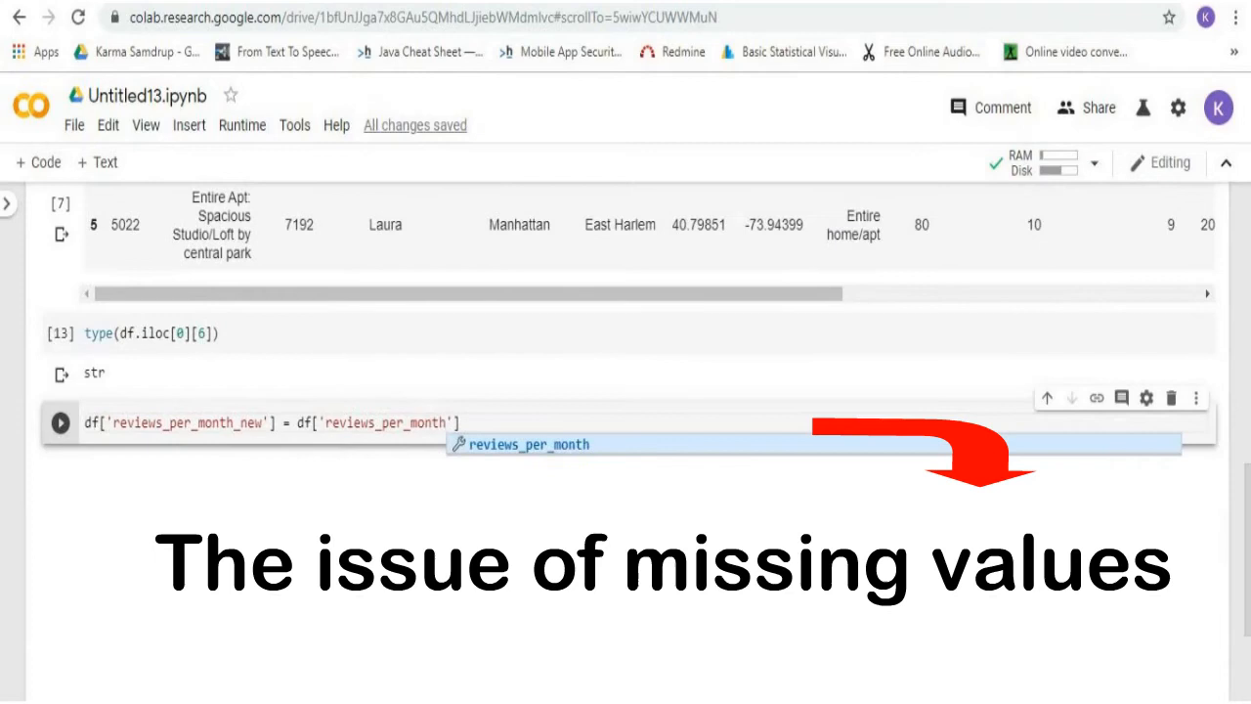
type(".apply(lambda x: '0")
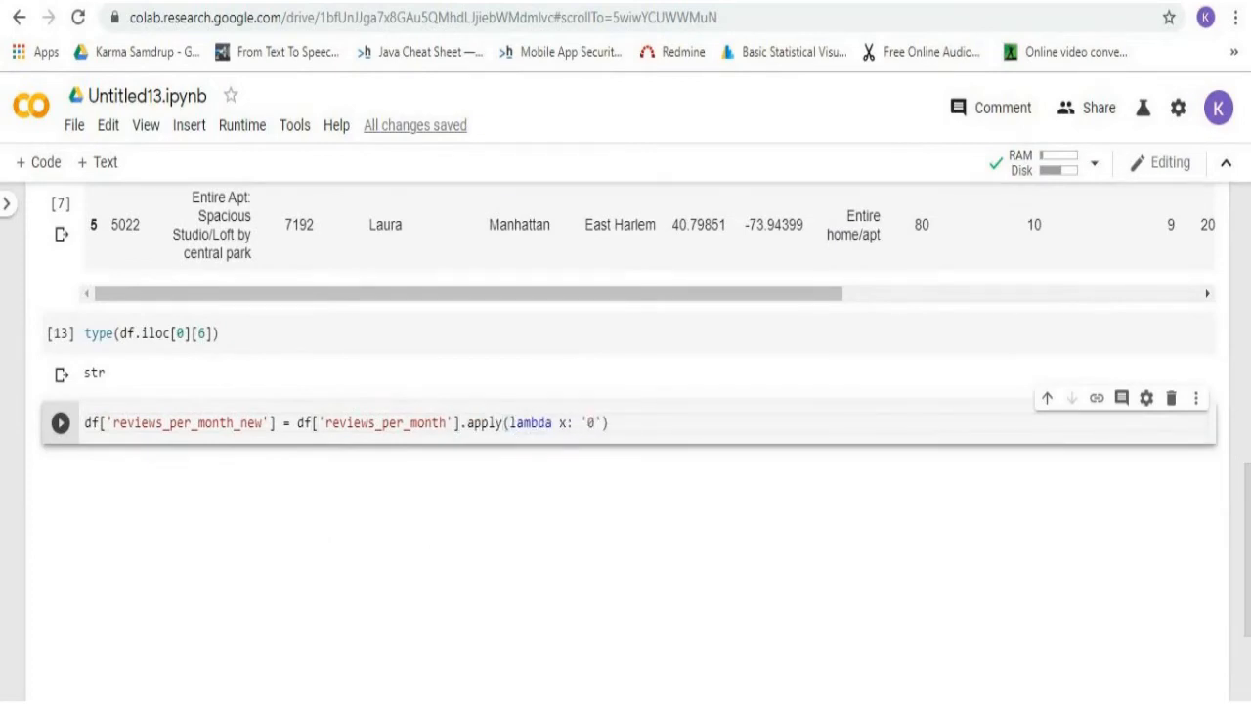
type("if x == ' '")
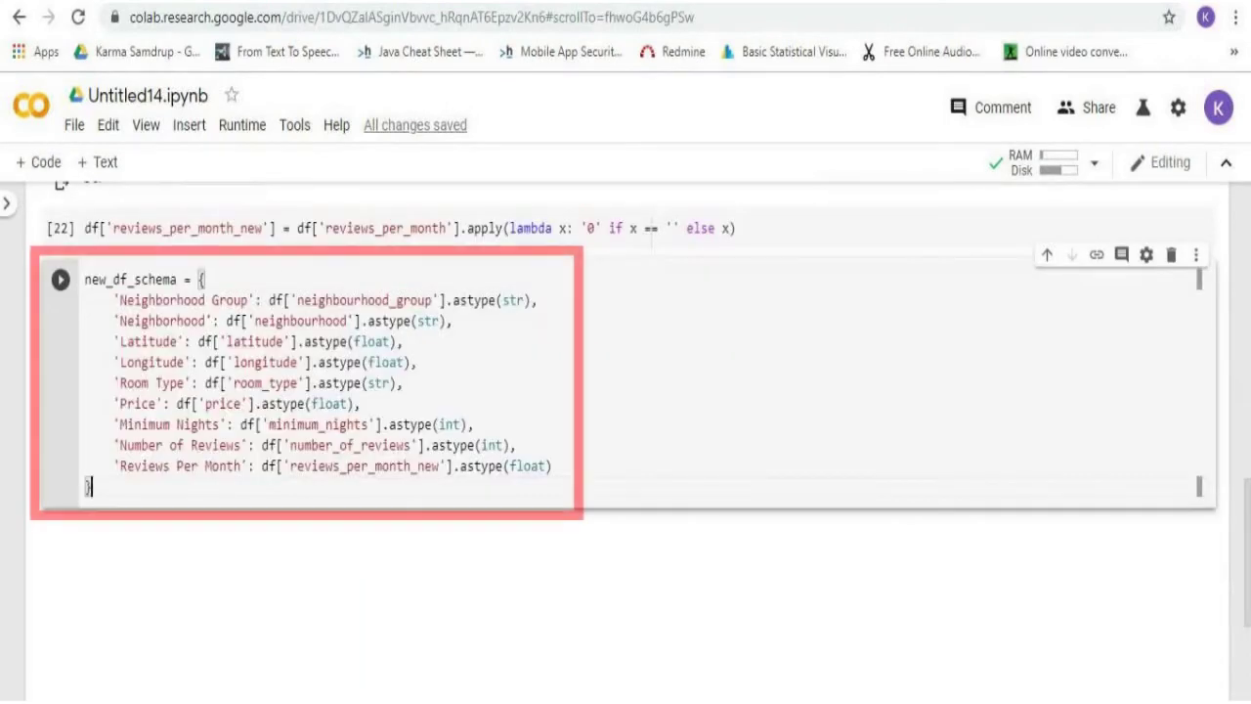
Step: Run the schema cell, create airbnb_ny_df = pd.DataFrame(new_df_schema), and preview airbnb_ny_df.head()
left_click(63, 282)
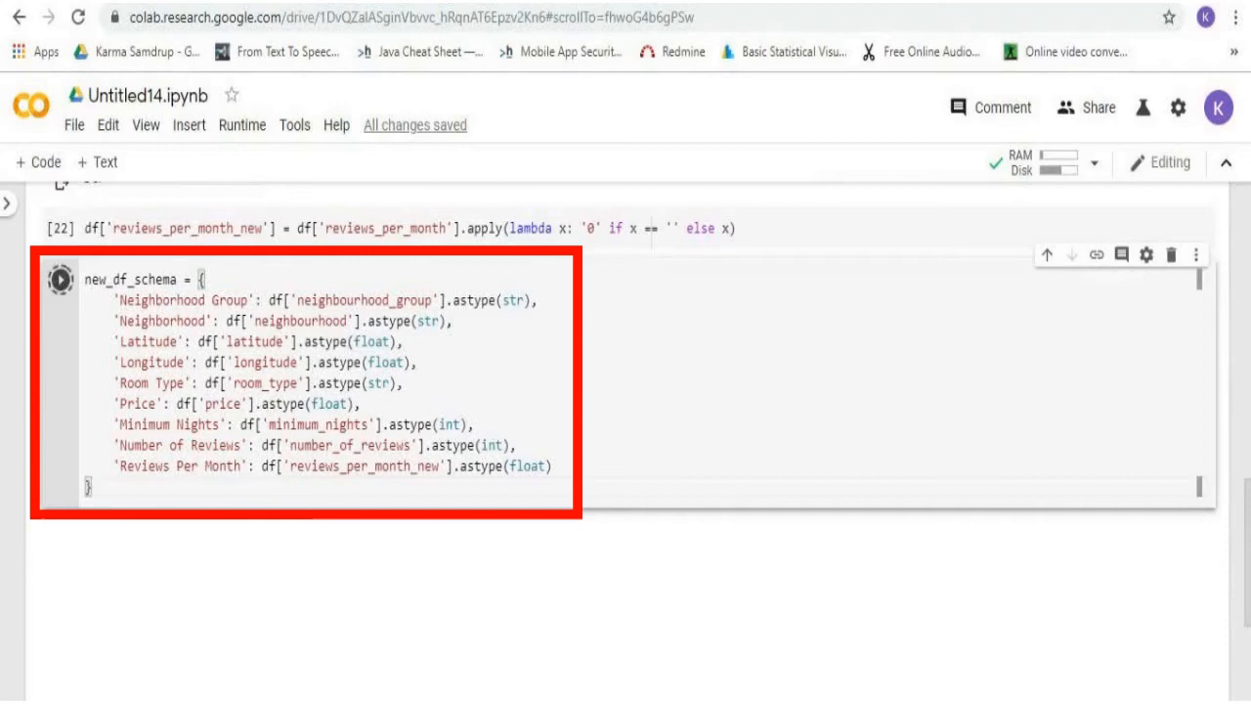
left_click(65, 282)
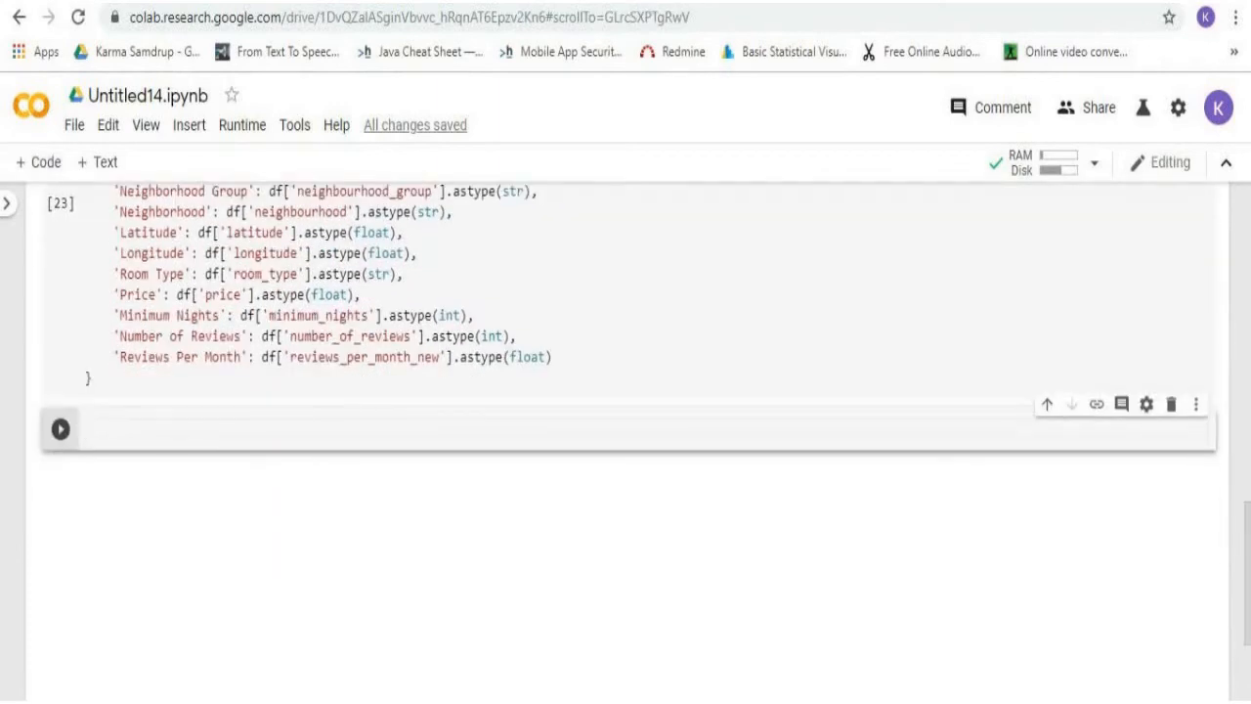
type("airbnb_ny_df")
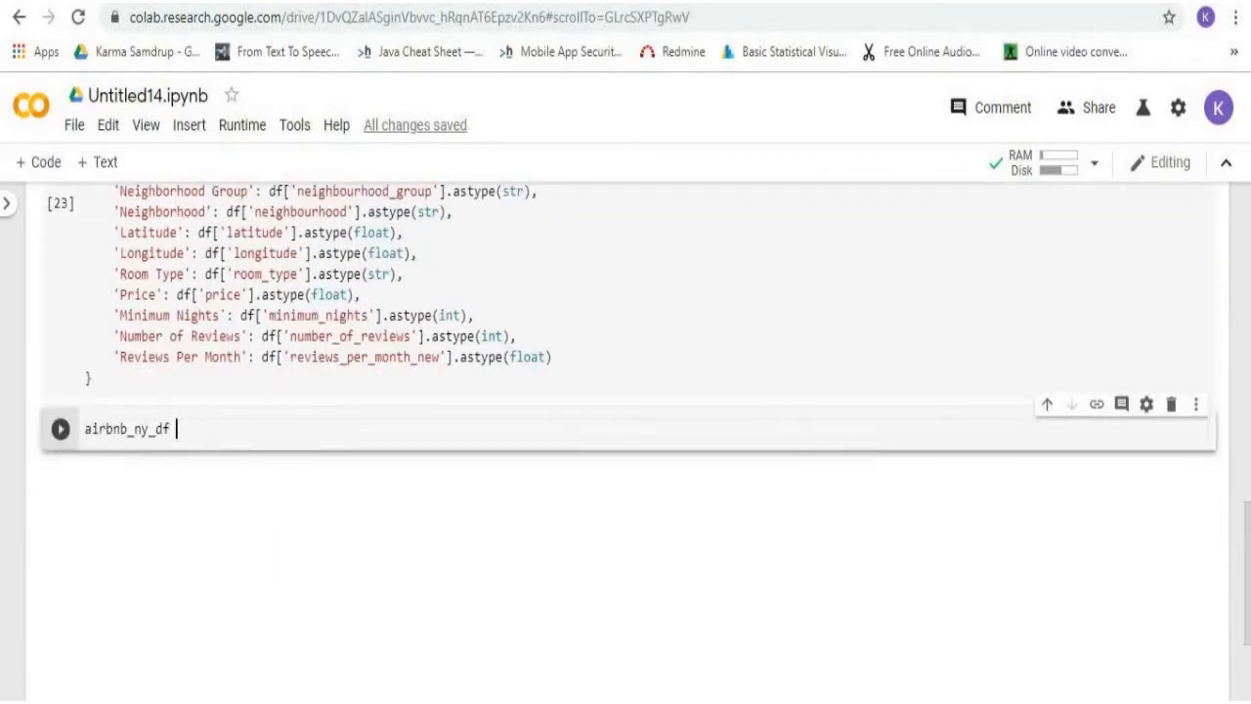
type("= pd.DataFrame(new_df_schema")
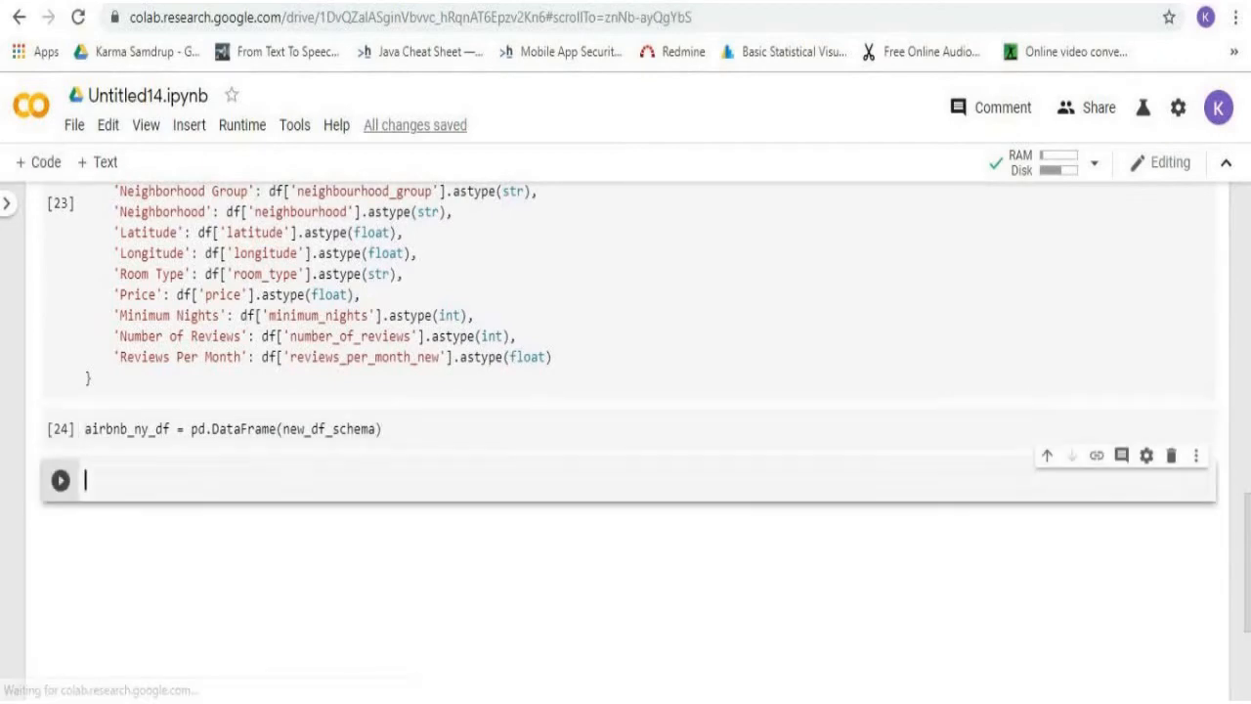
type("airbnb_ny_df.h")
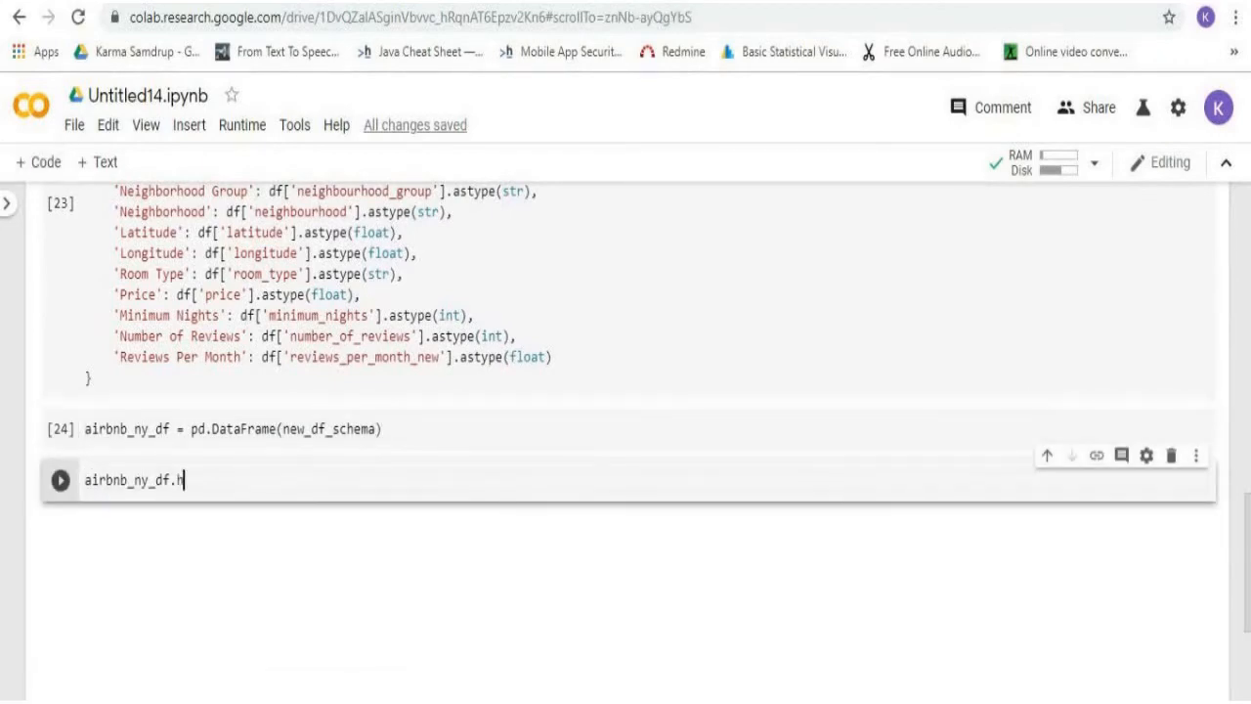
type("ead()")
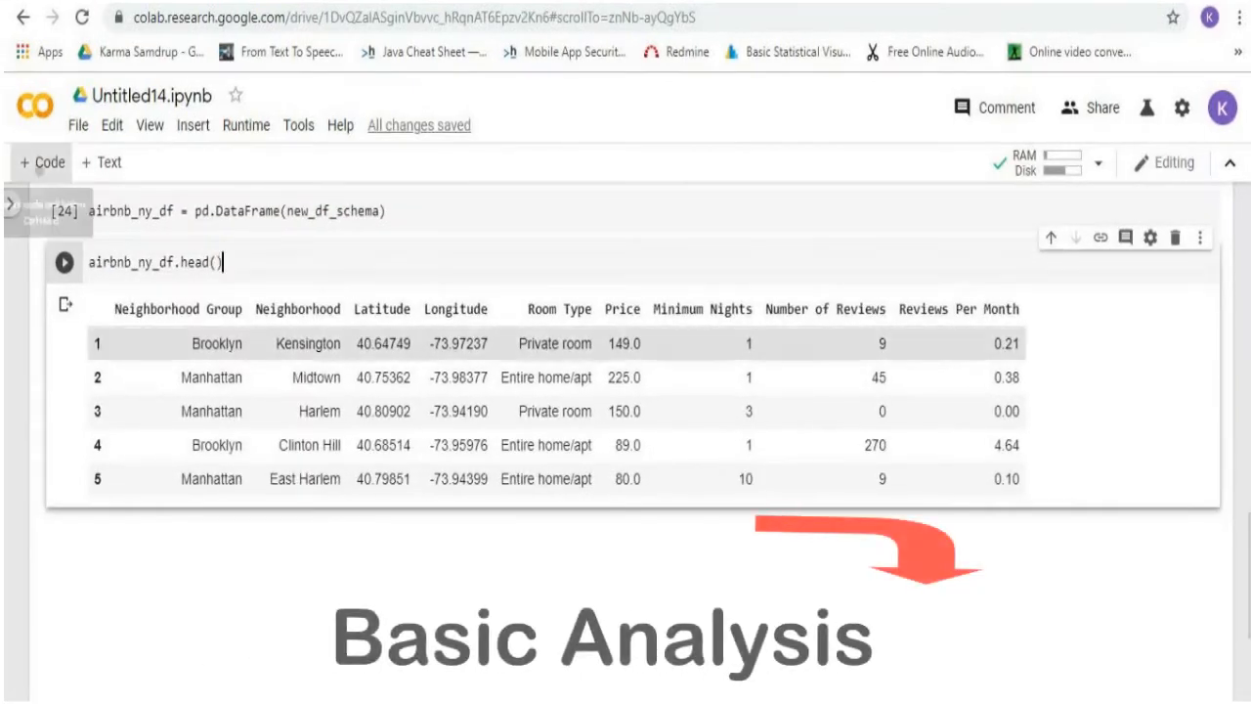
Step: Run airbnb_ny_df['Neighborhood Group'].describe(), showing 48895 listings, 5 groups, Manhattan top
type("airbnb_ny_df[")
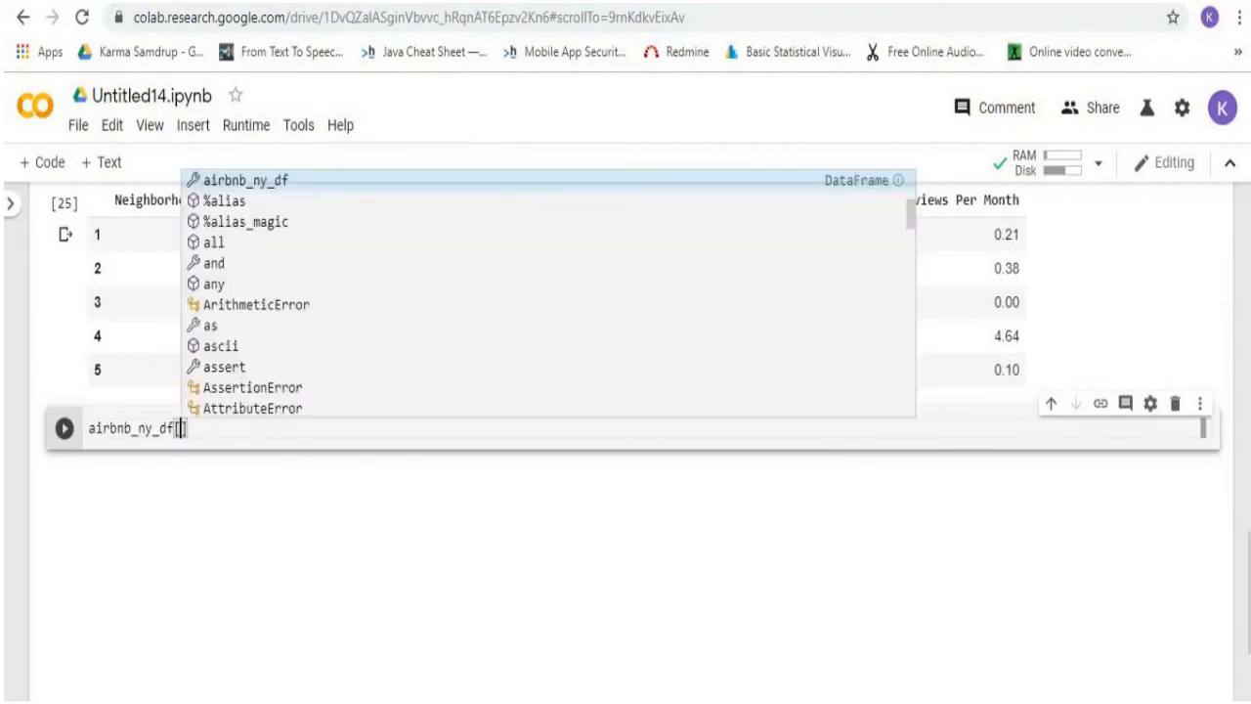
type("['Ne")
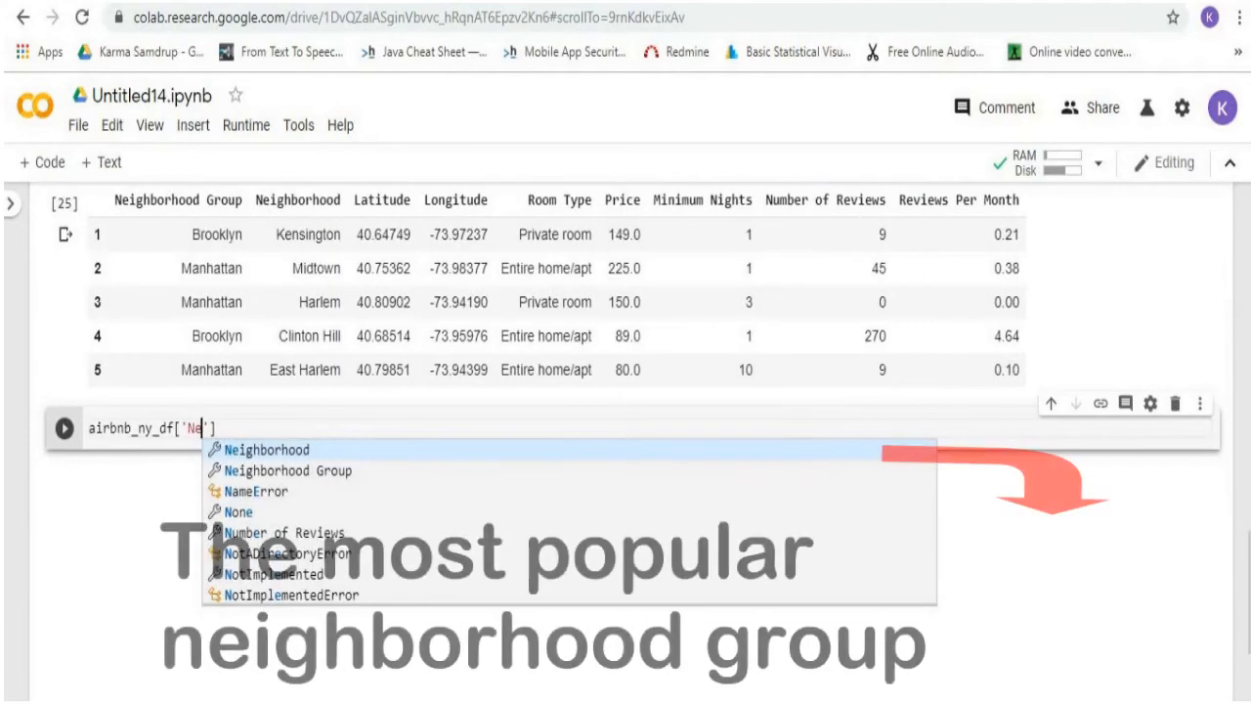
left_click(288, 470)
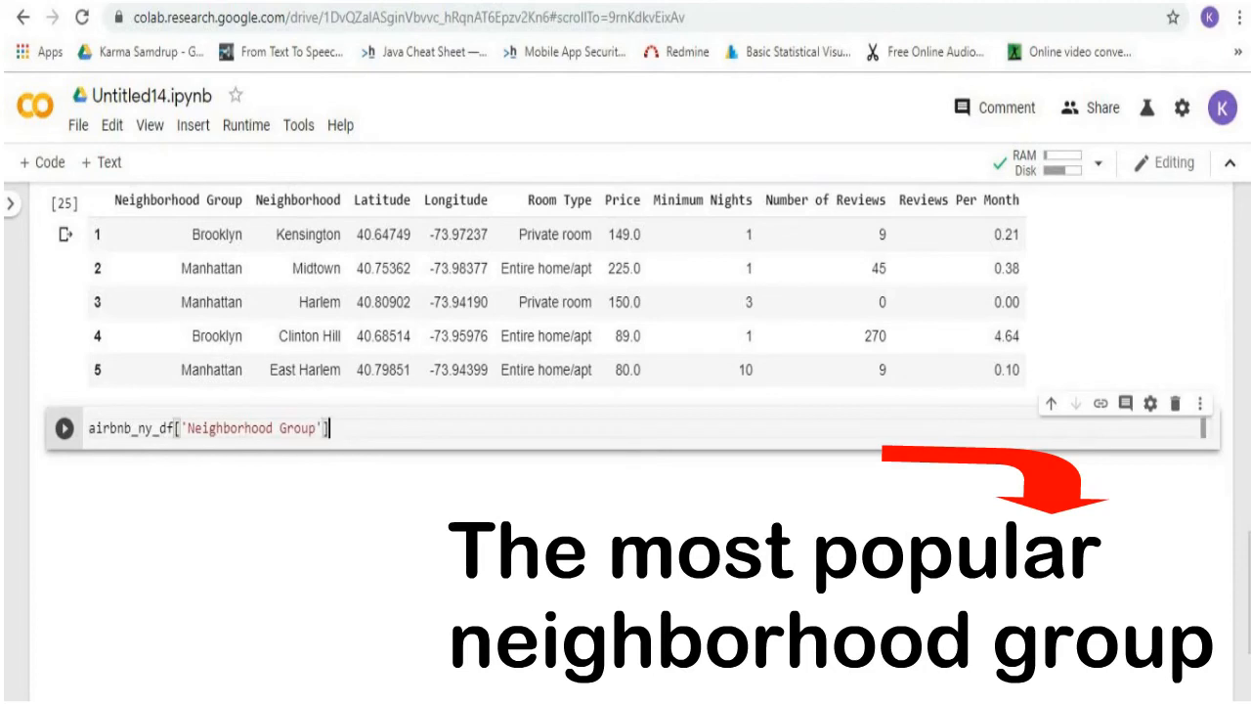
type(".describe(")
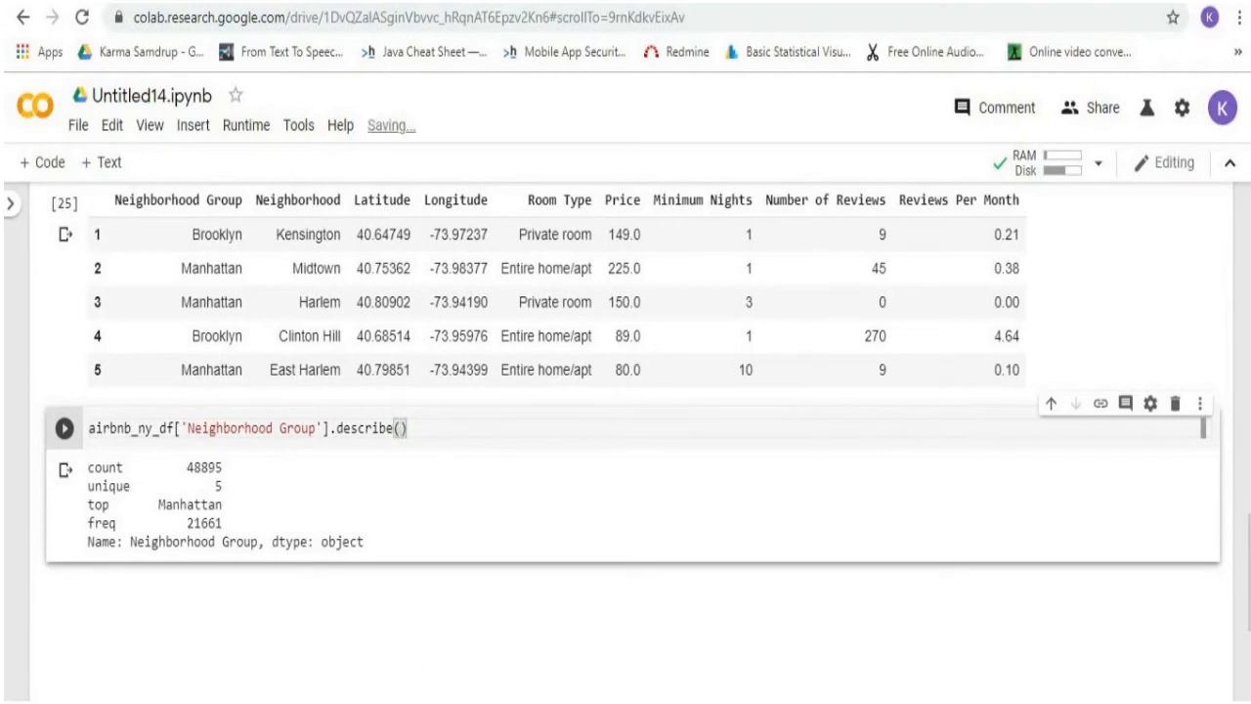
type("a")
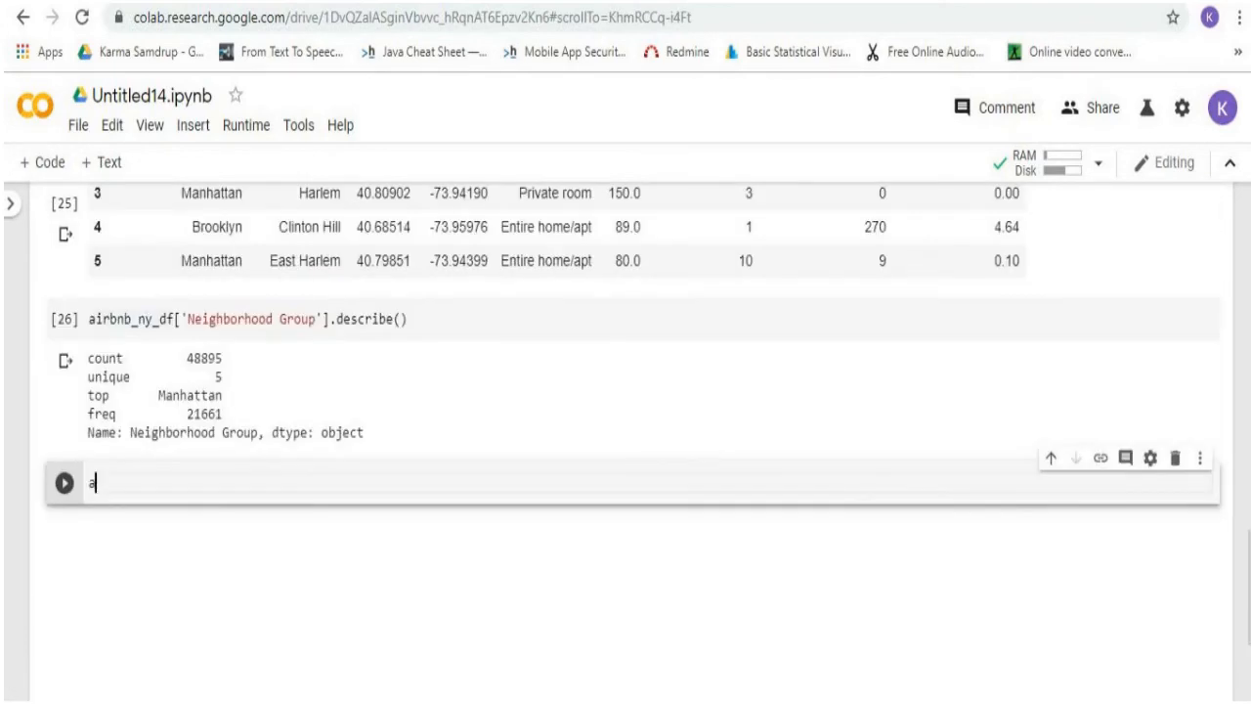
Step: Run airbnb_ny_df['Neighborhood'].describe(), showing 221 neighborhoods with Williamsburg most frequent (3920)
type("airbnb_ny_df['']")
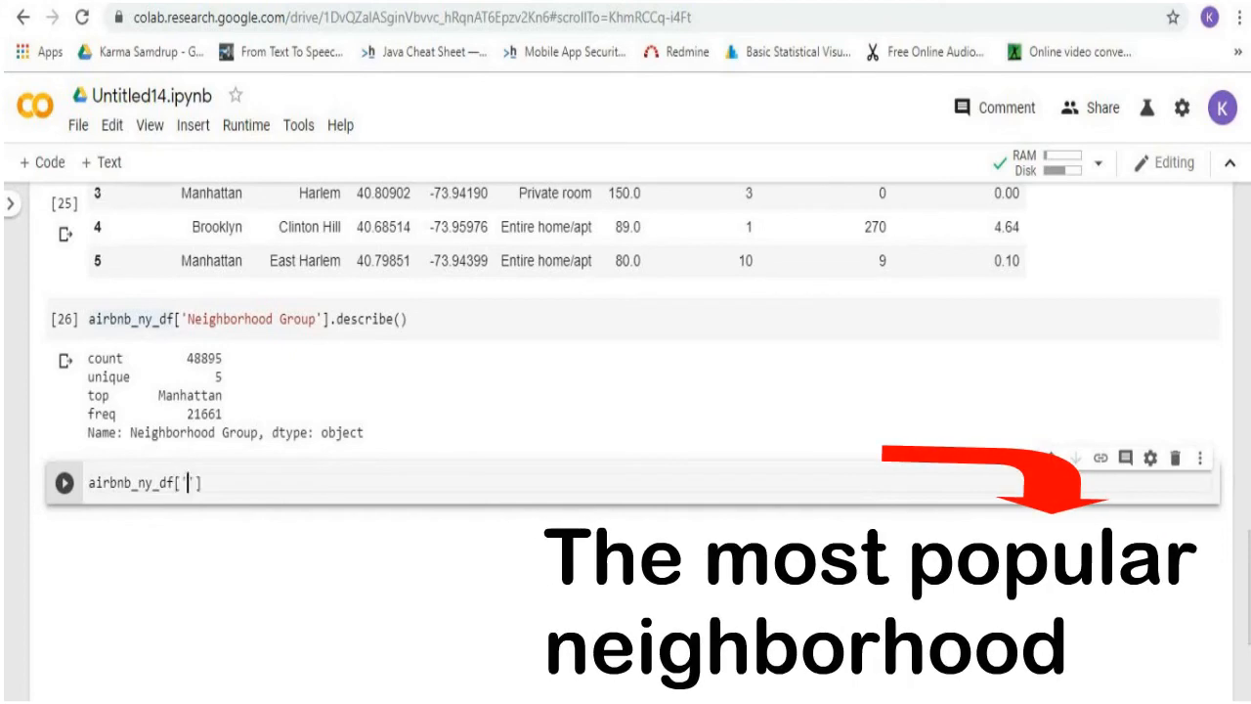
type("Neighborhood")
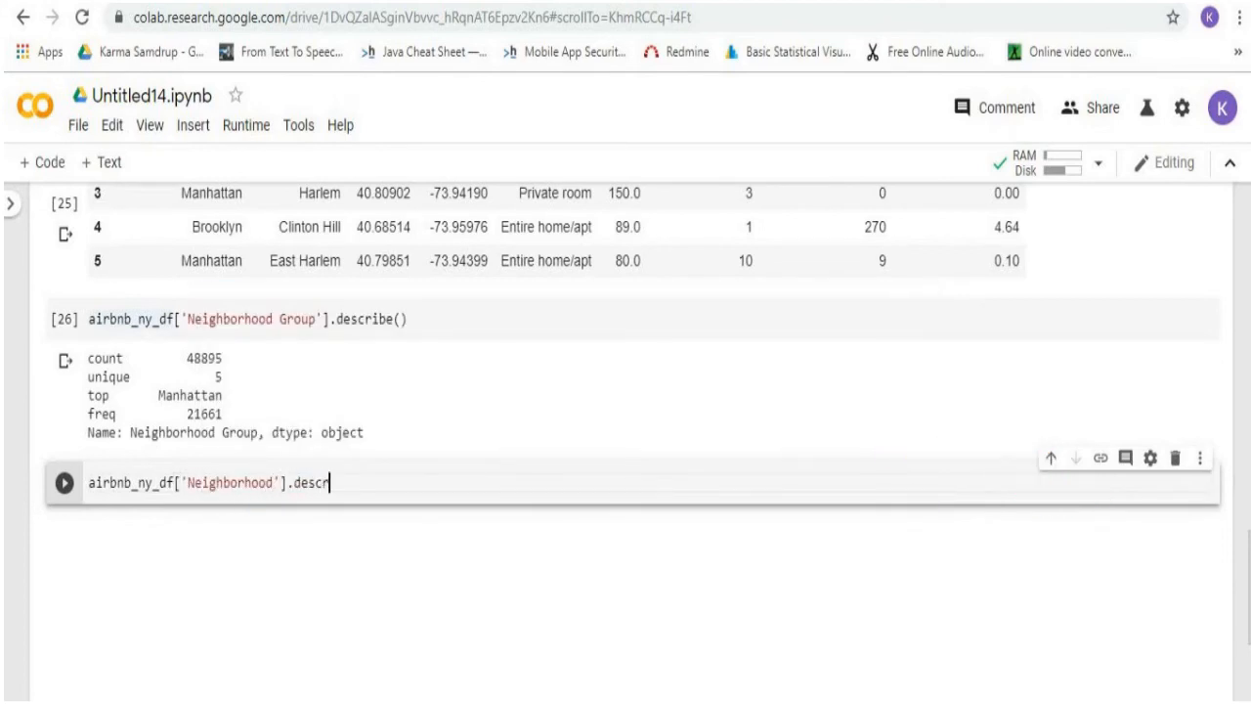
type("ibe()")
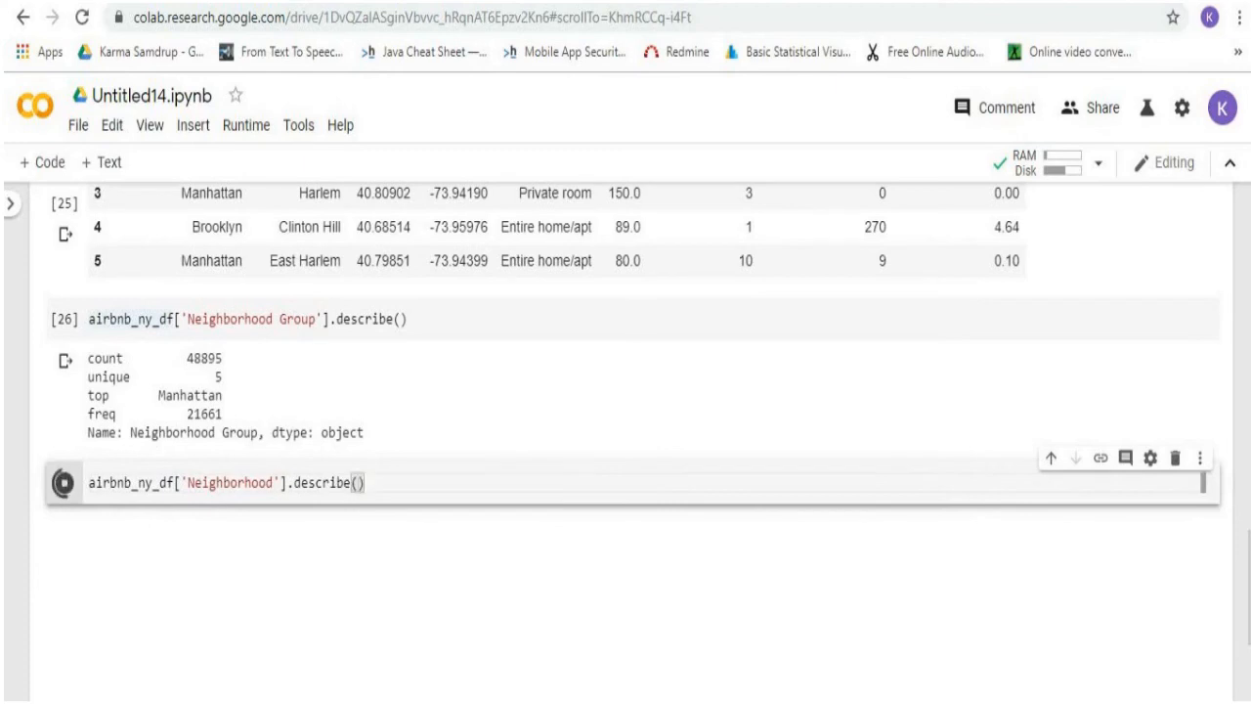
left_click(53, 500)
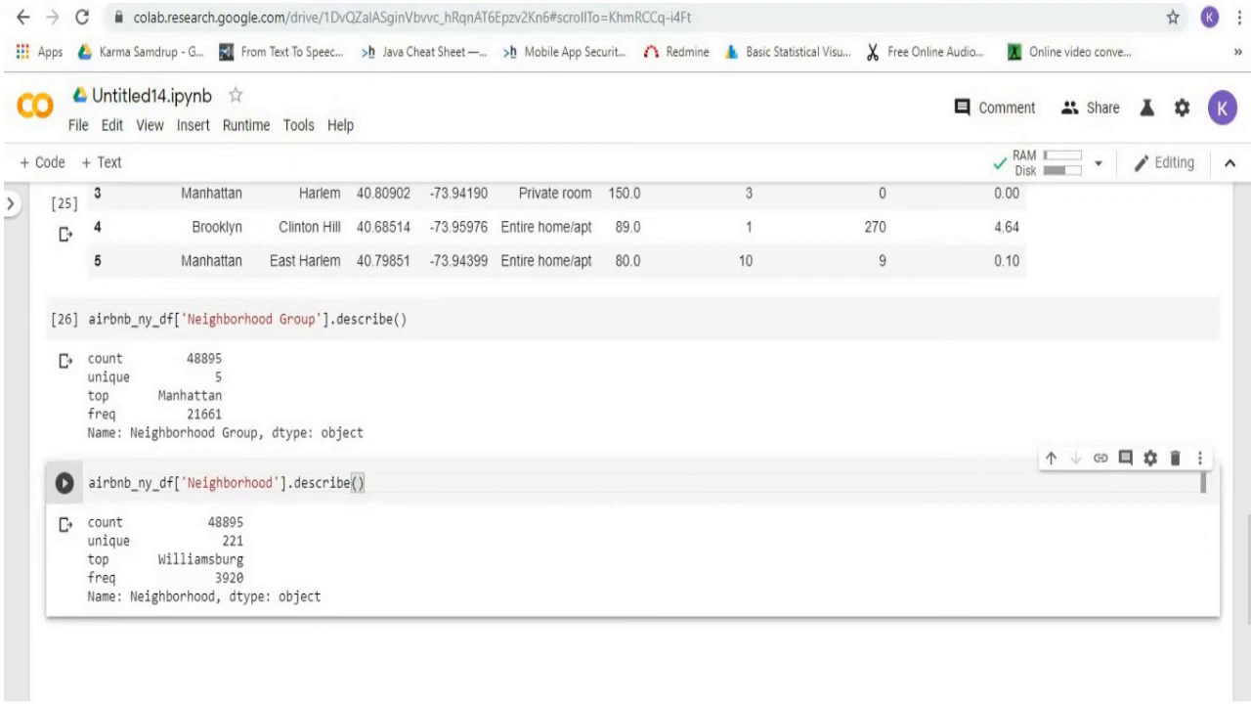
scroll("down", 3)
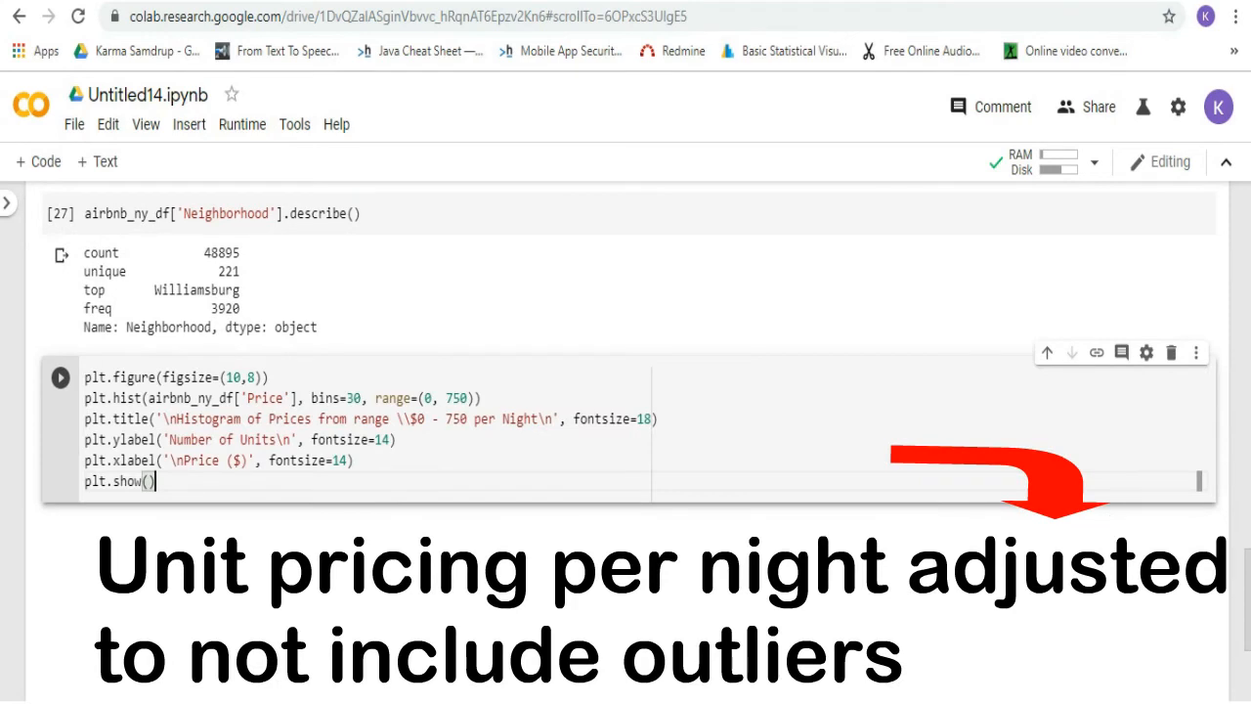
Step: Run the 30-bin $0–750 price histogram cell and view the resulting chart
left_click(60, 377)
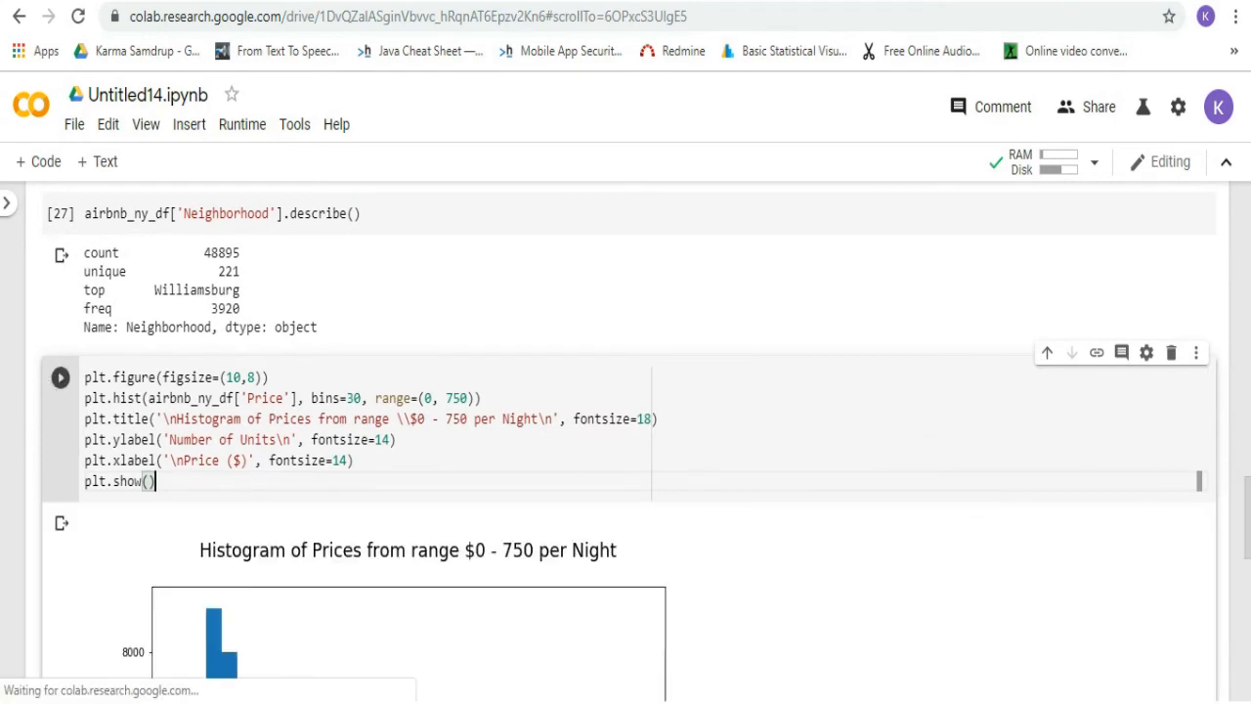
scroll("down", 3)
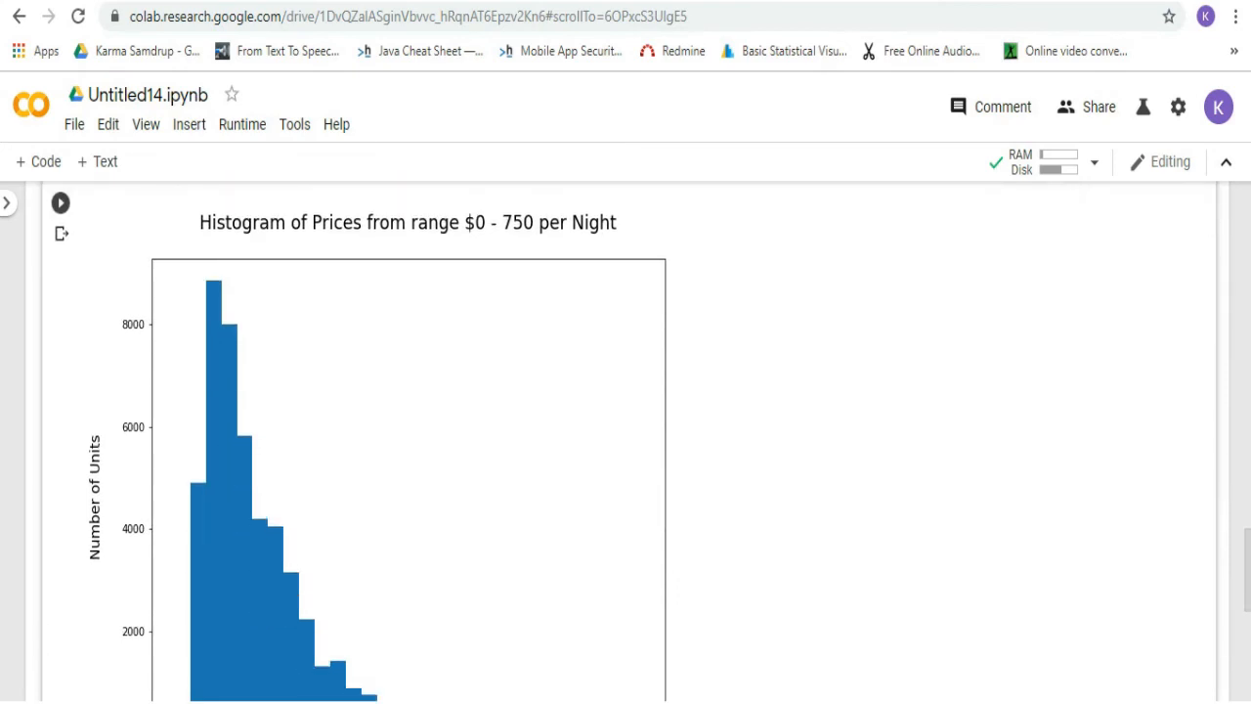
scroll("down", 3)
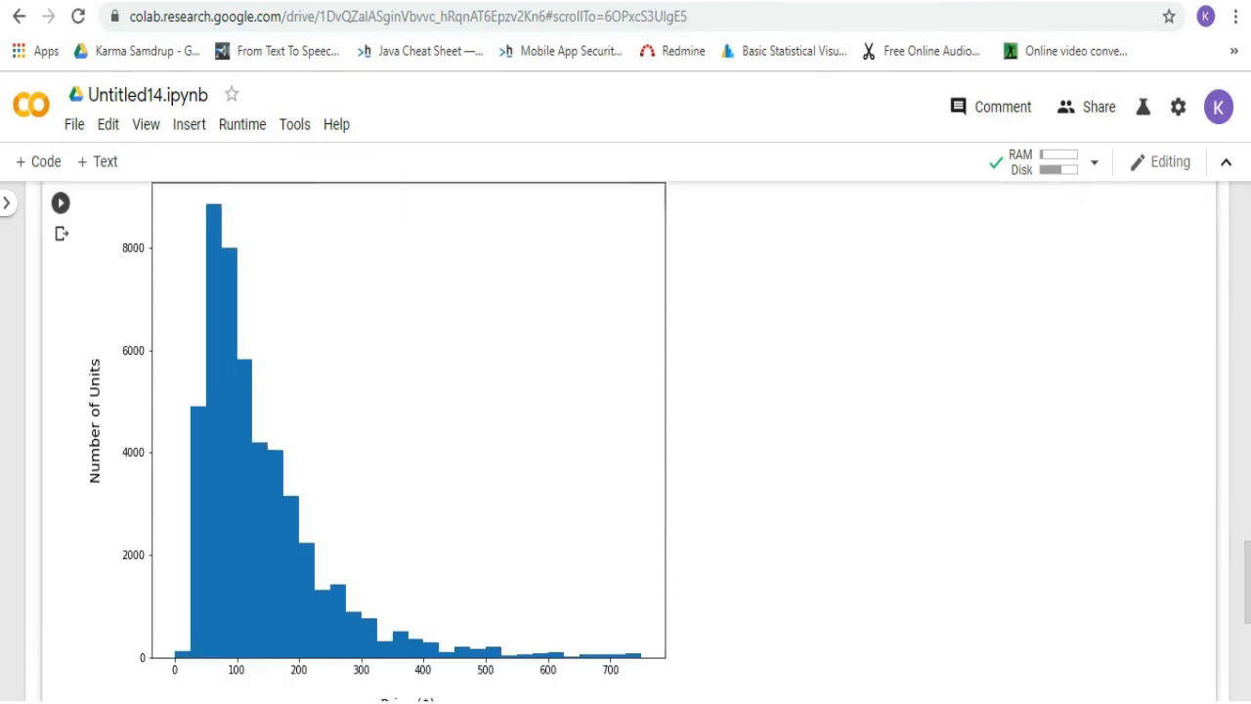
scroll("down", 3)
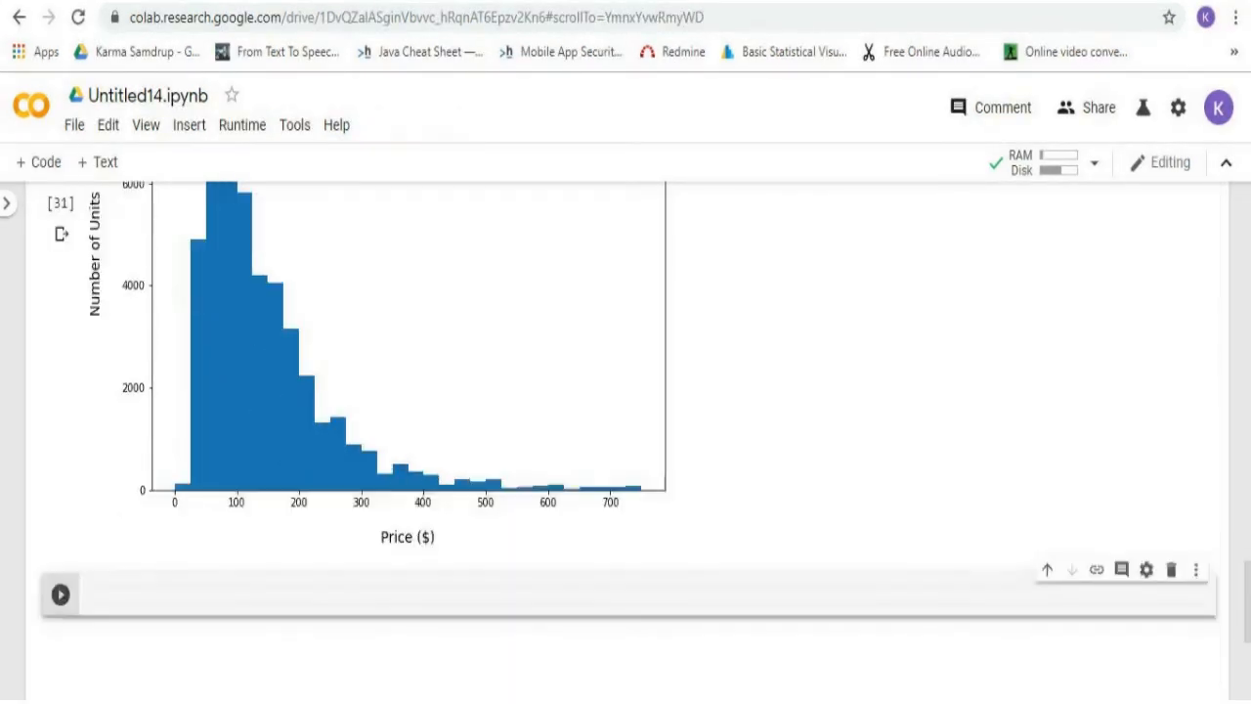
Step: Run the seaborn latitude–longitude scatterplot with hue='Neighborhood Group' and alpha=0.1
scroll("down", 3)
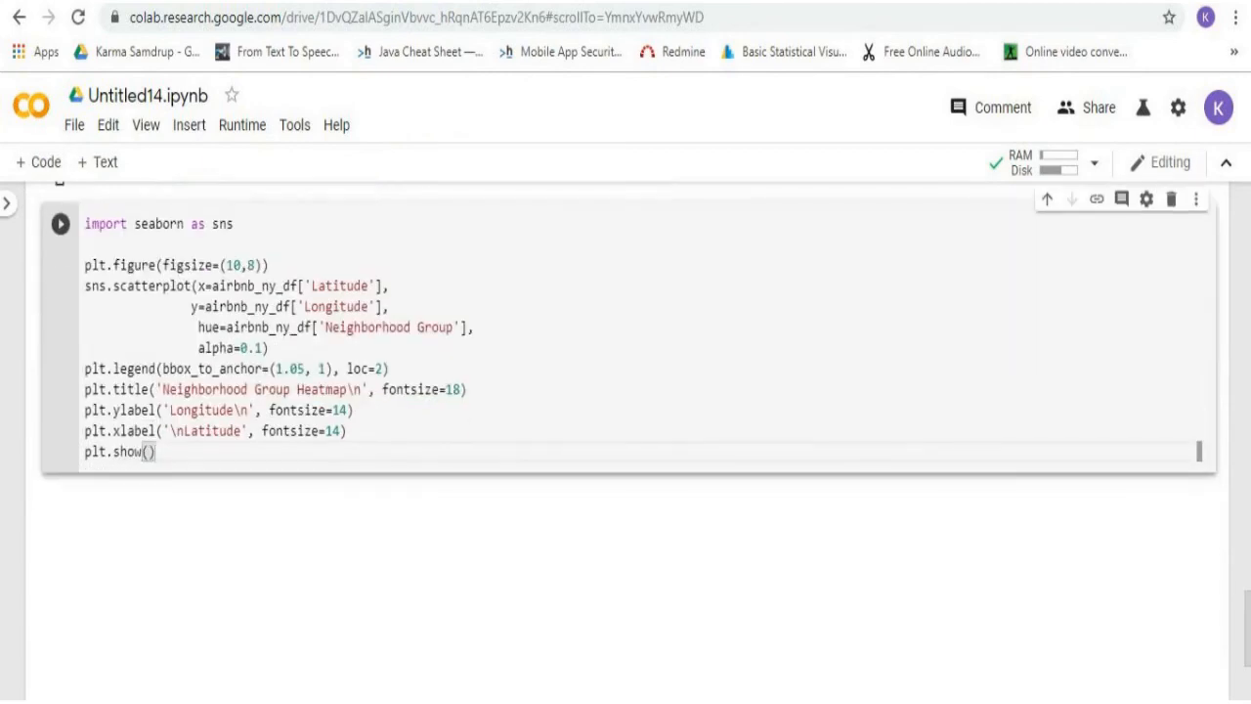
left_click(61, 223)
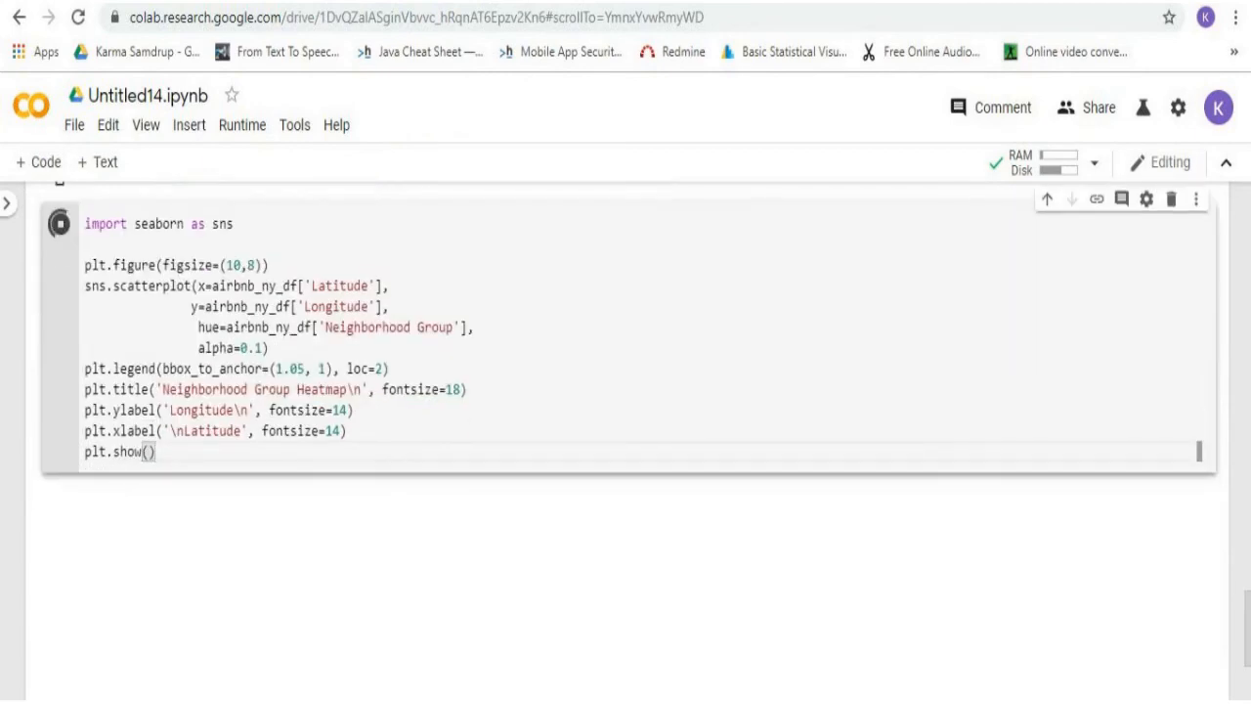
left_click(59, 223)
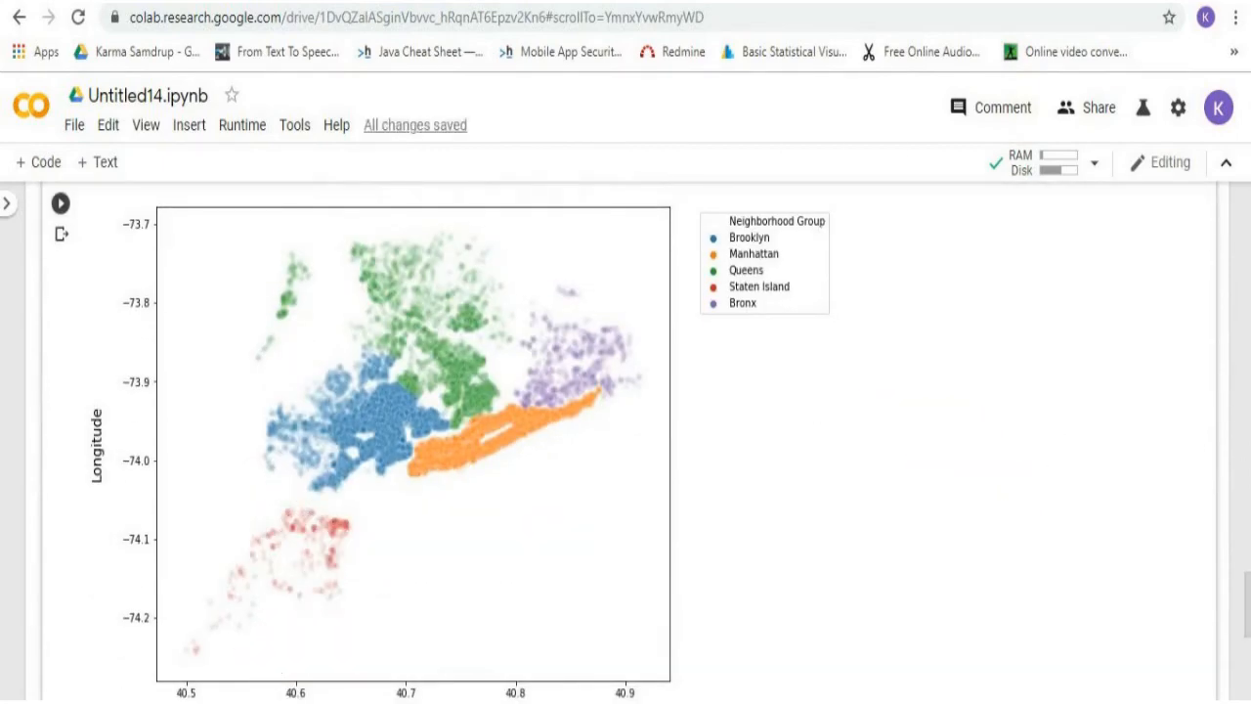
scroll("down", 3)
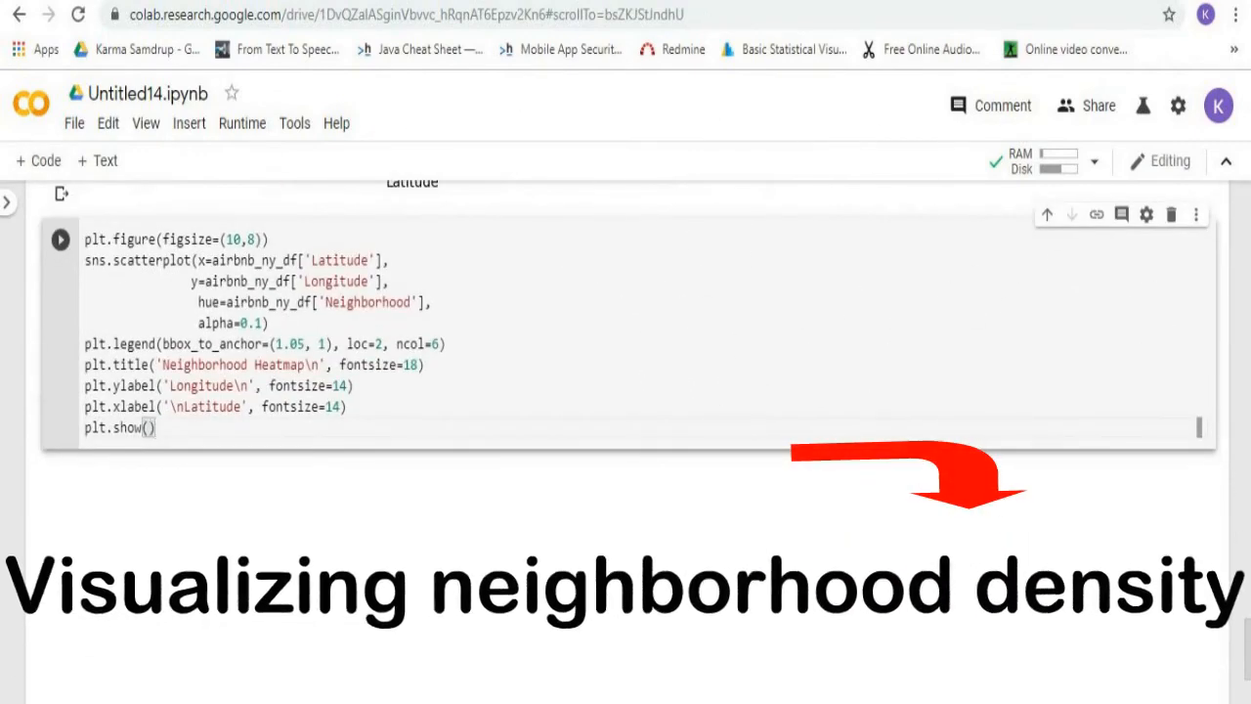
Step: Run the hue='Neighborhood' scatterplot with a six-column legend and view the chart
left_click(61, 240)
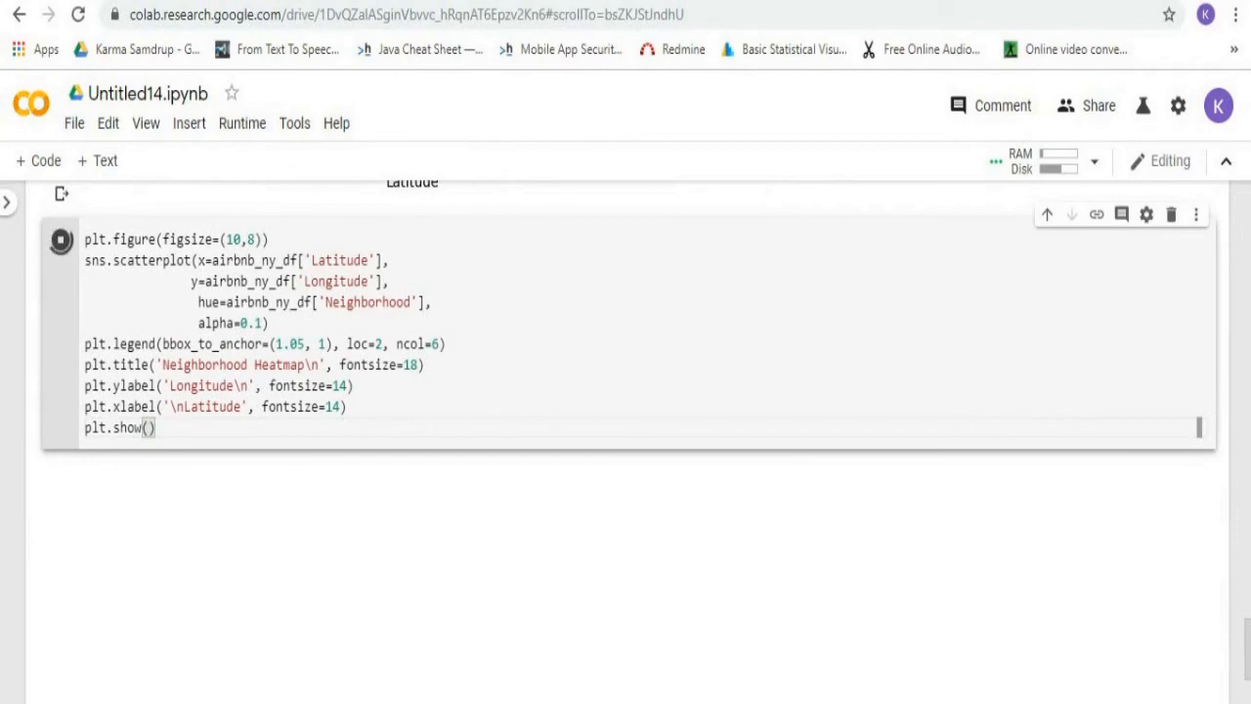
left_click(62, 238)
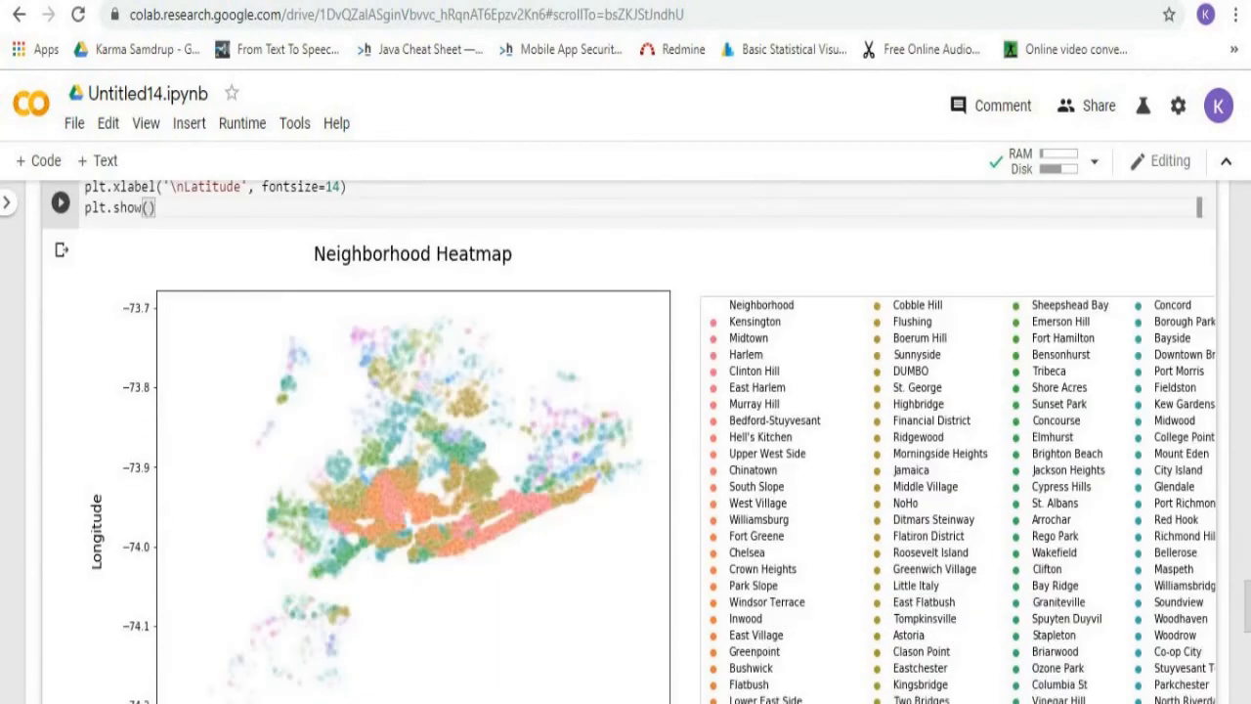
scroll("down", 3)
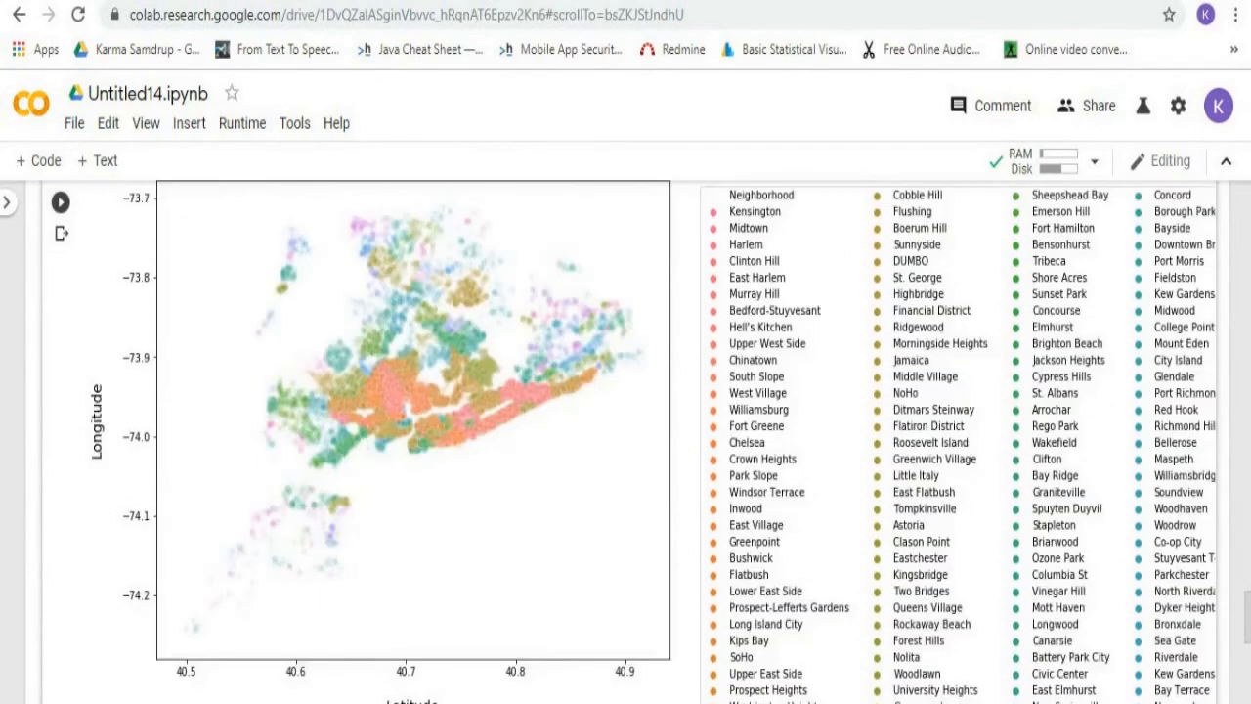
scroll("down", 3)
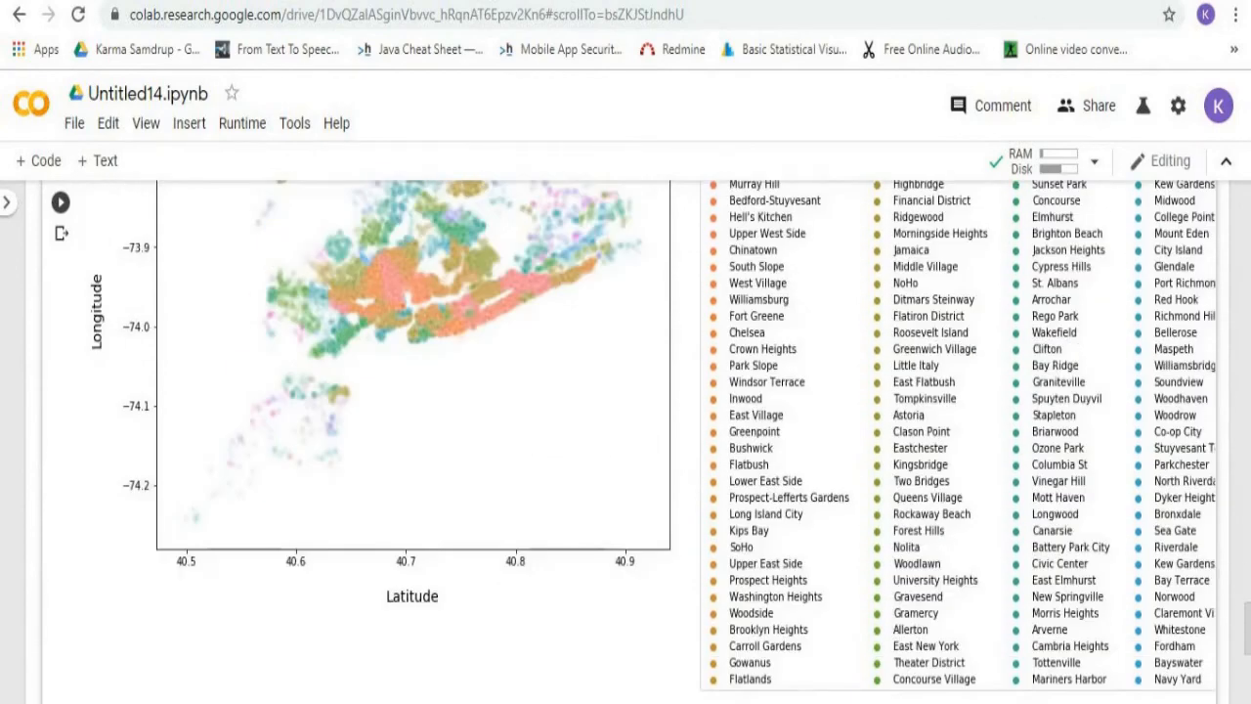